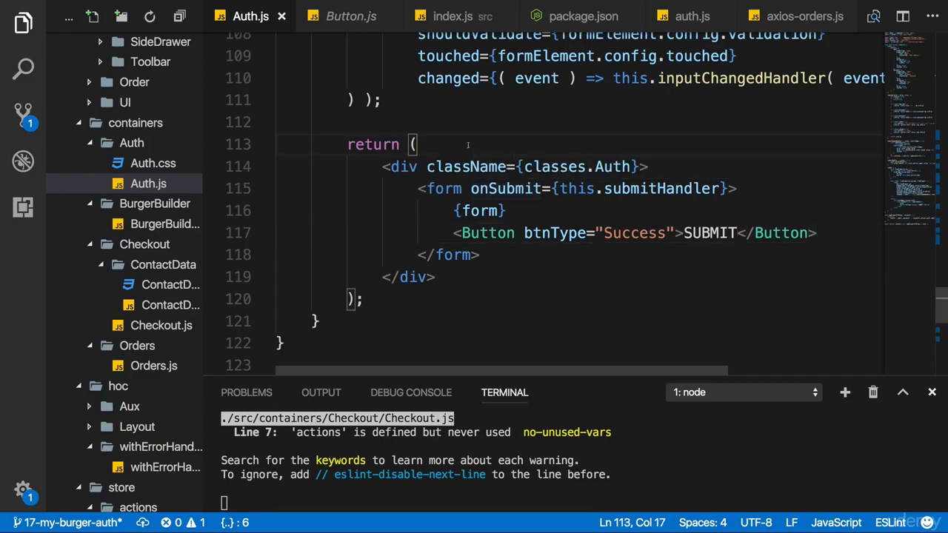
Add a <Button> reading SWITCH TO SIGNIN with a btnType prop after the closing form tag.
click(480, 255)
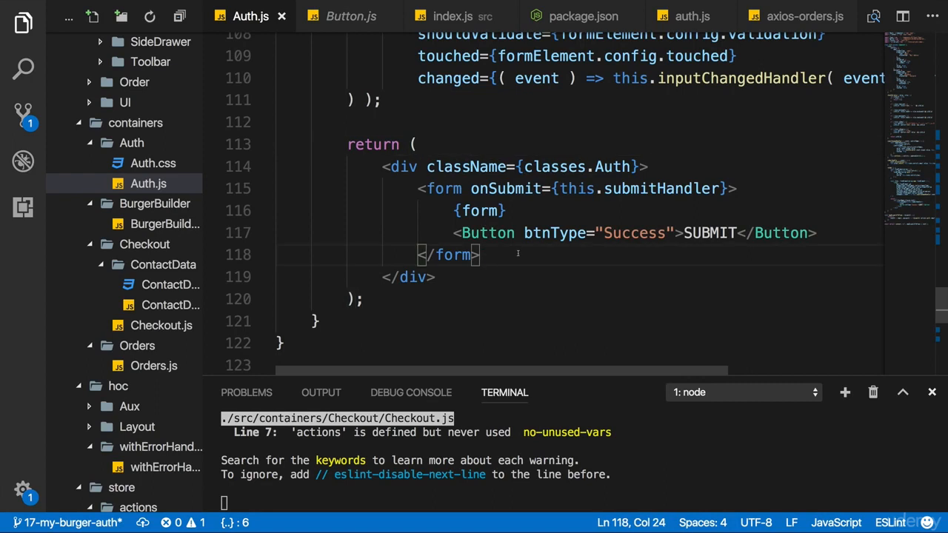
text(<Button>)
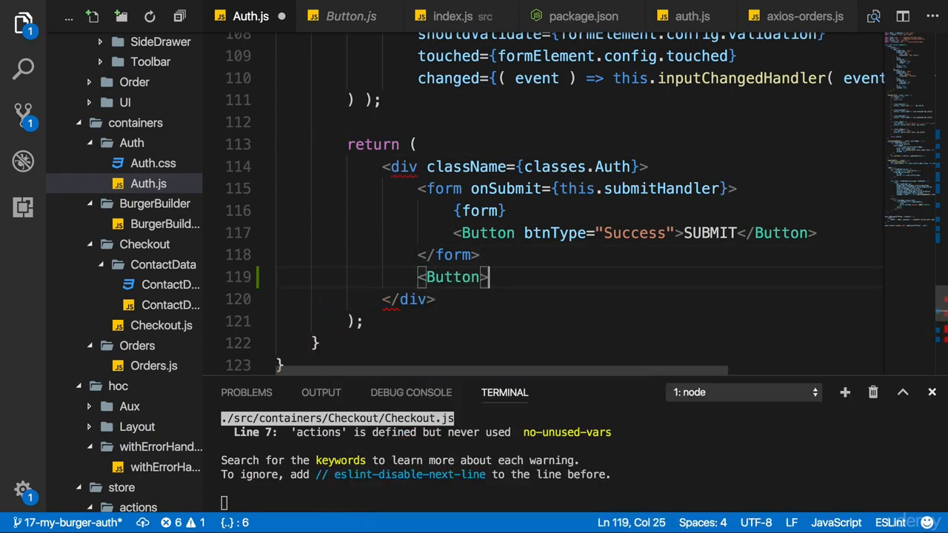
text(</Button>)
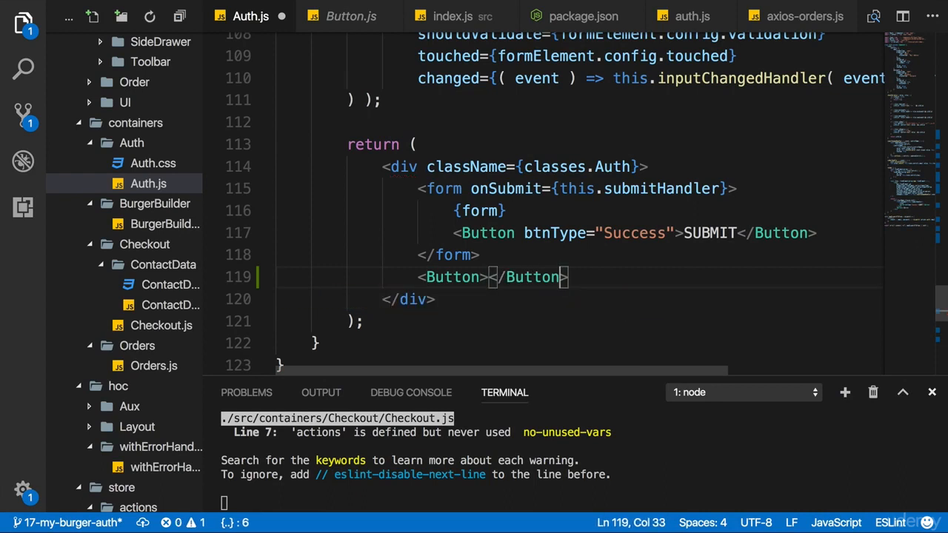
text(SWITCH TO)
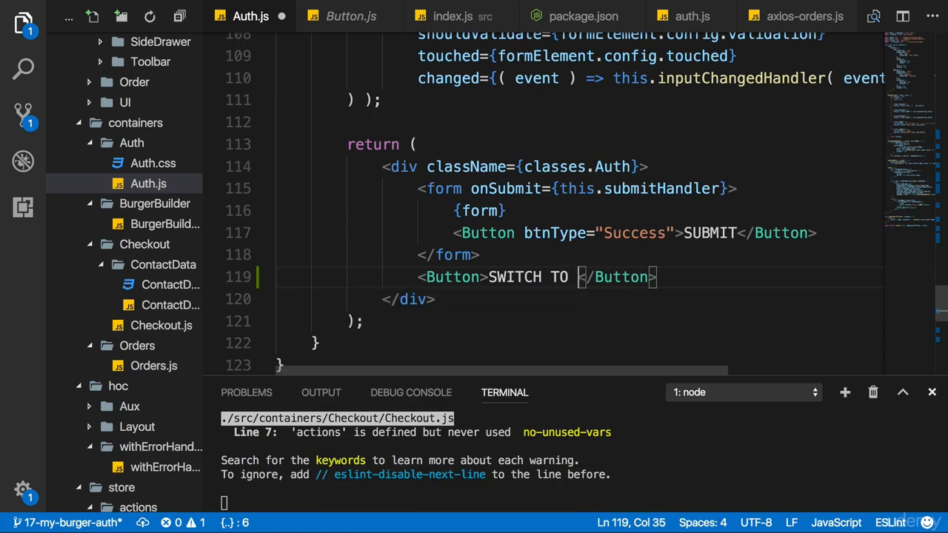
text(SIGNIN)
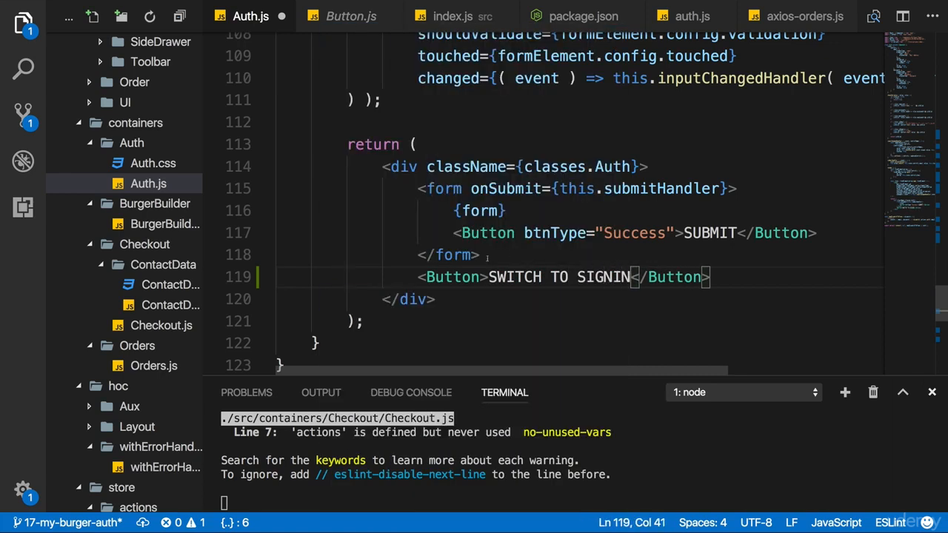
text(btnType)
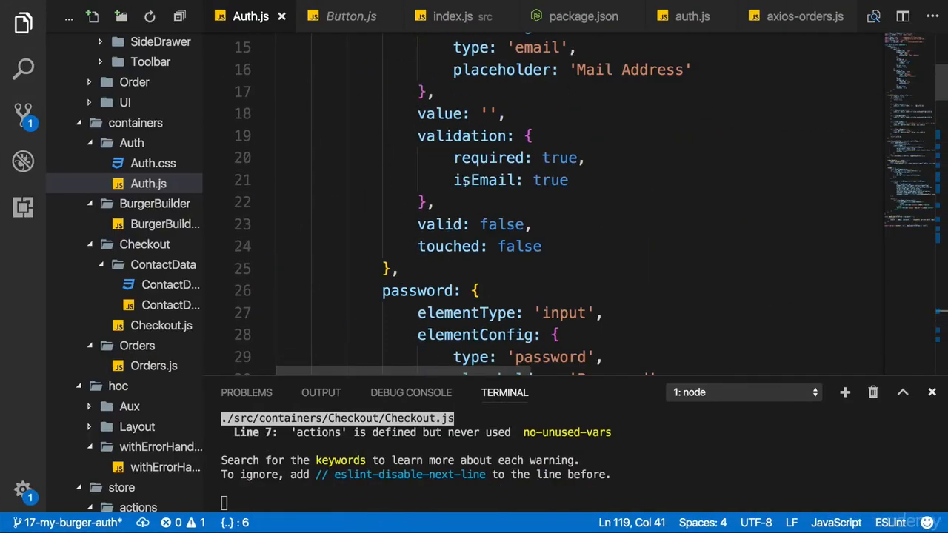
Add isSignup: true to the component state after the controls object.
scroll(down, 3)
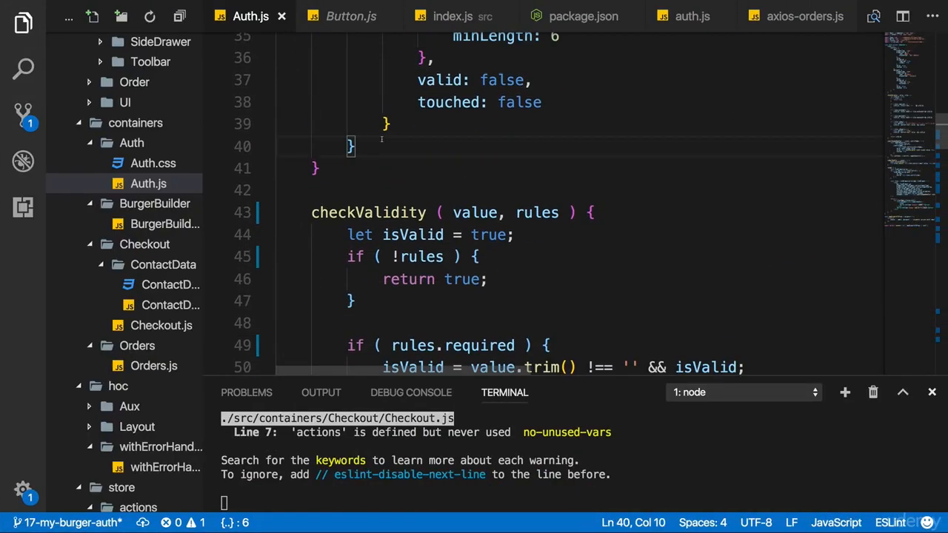
text(,)
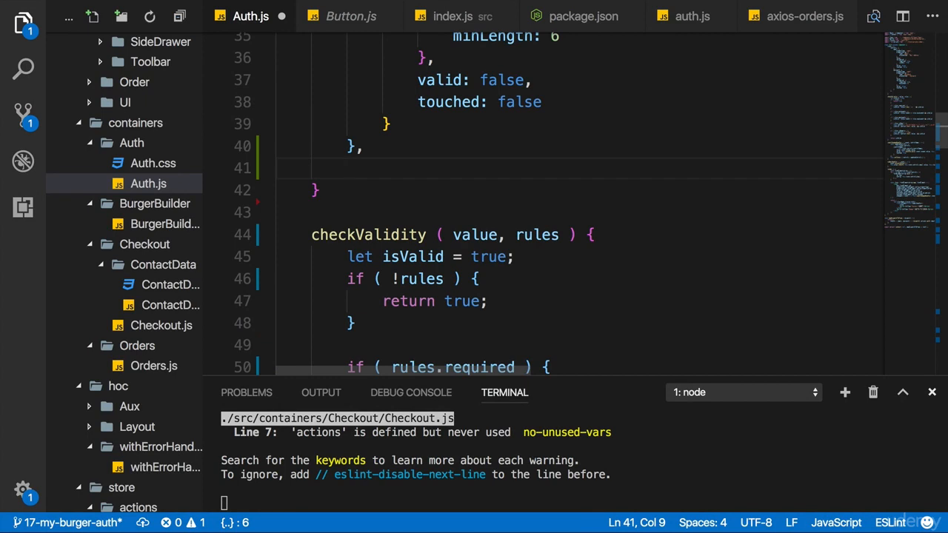
text(isSign)
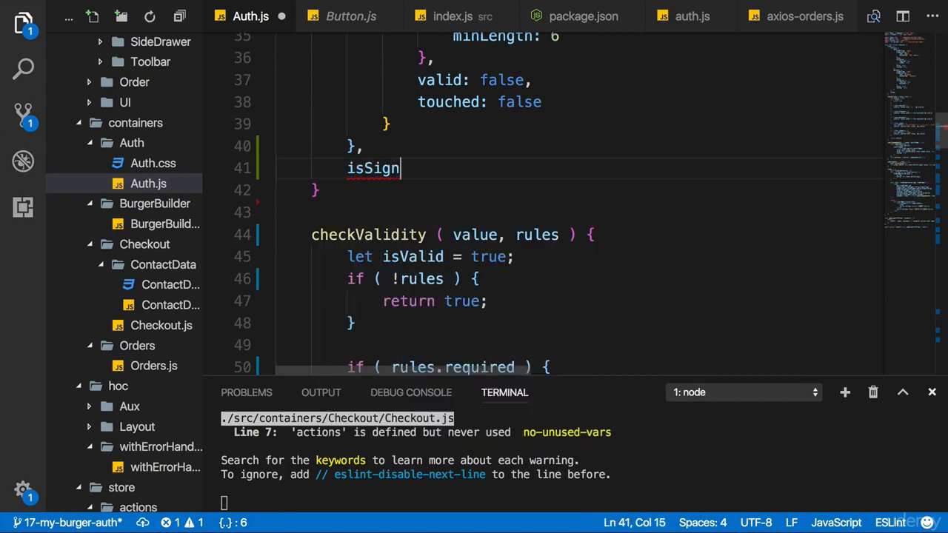
text(up:)
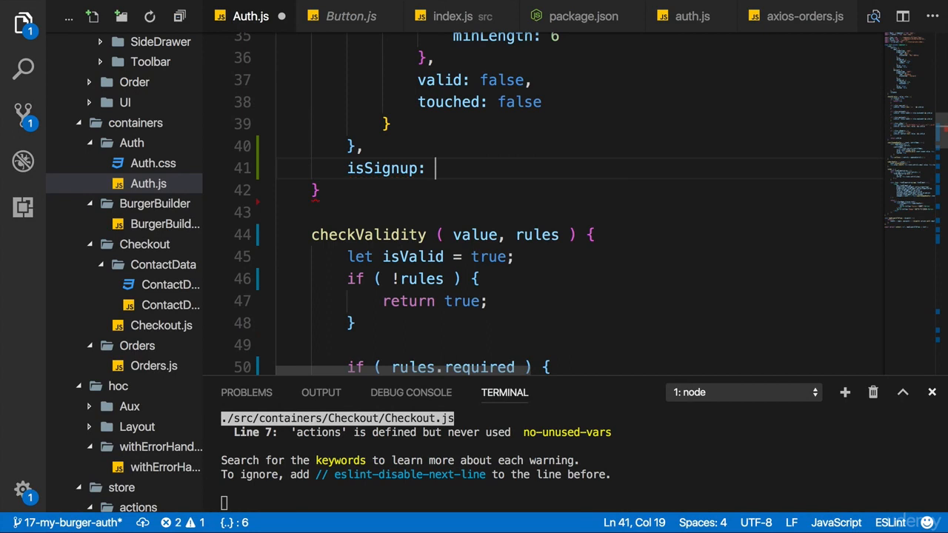
text(true)
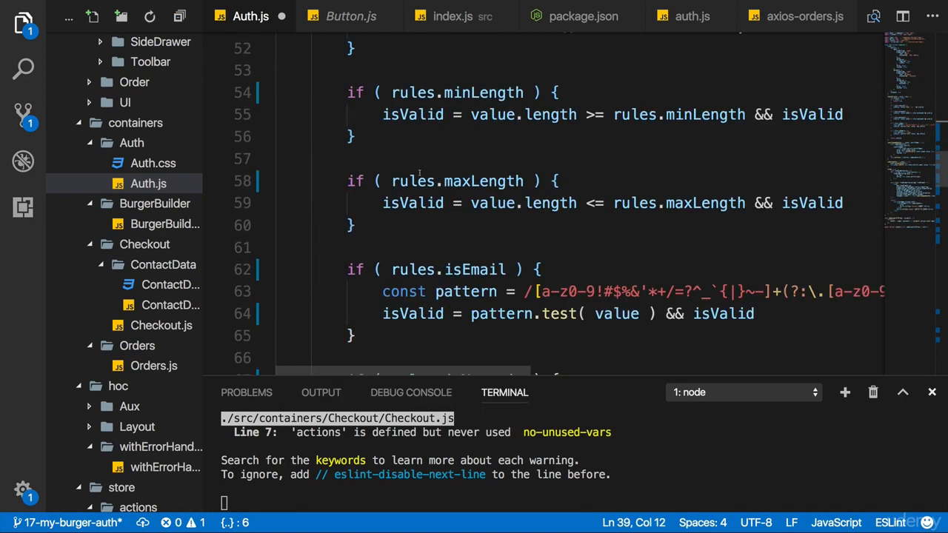
Write switchAuthModeHandler calling setState to return isSignup as !prevState.isSignup.
scroll(down, 3)
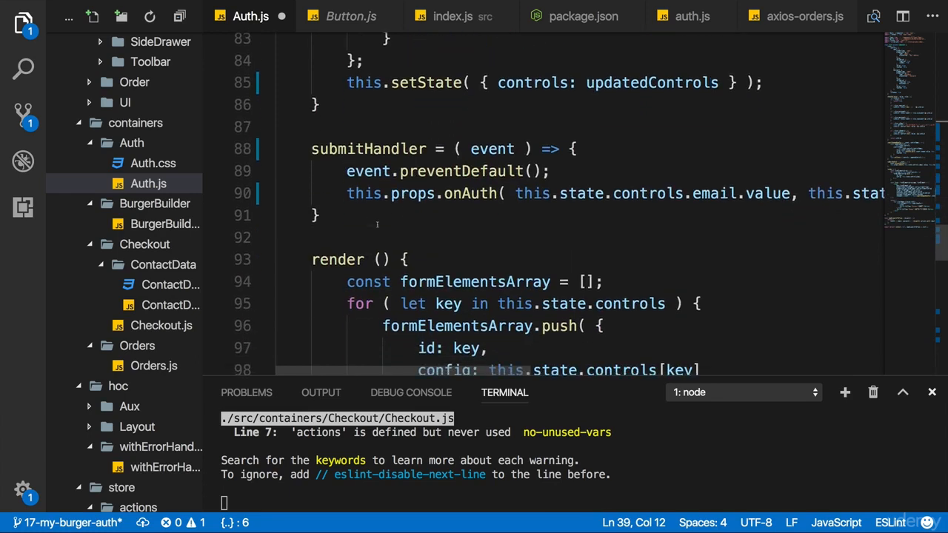
text(switc)
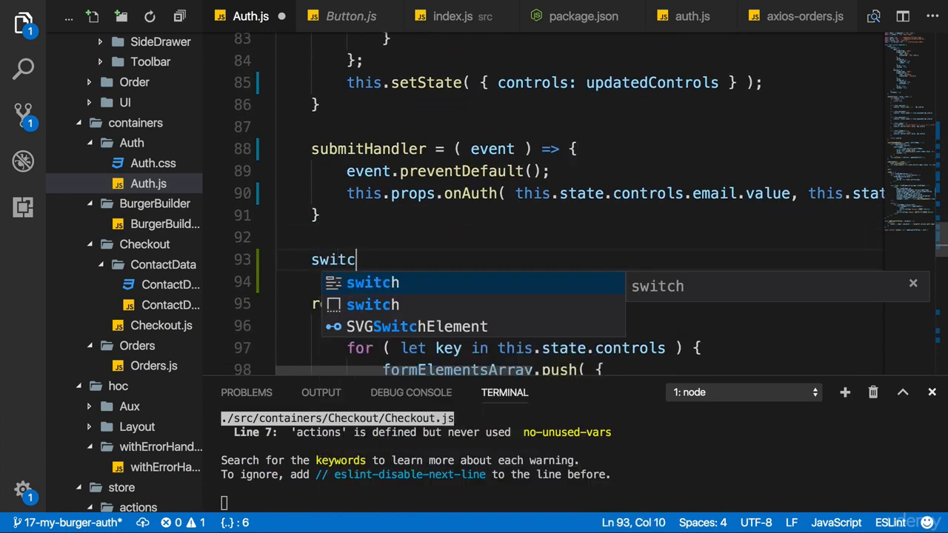
text(hAuthModeHandler = () => {)
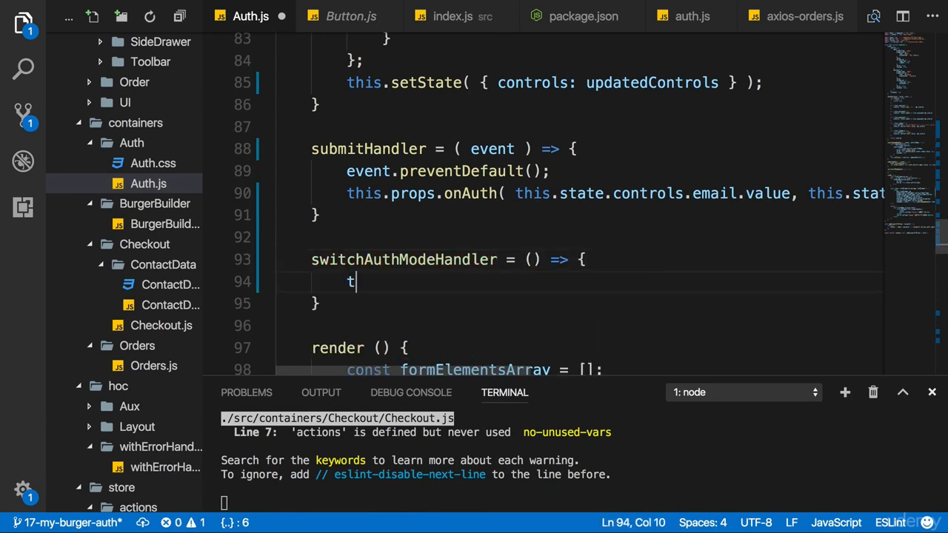
text(his.setState()
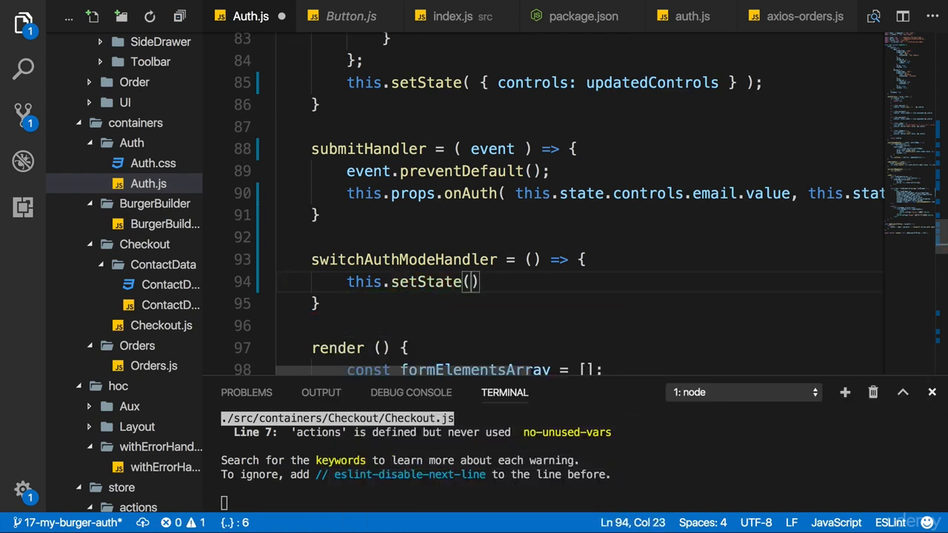
text(prevState =>)
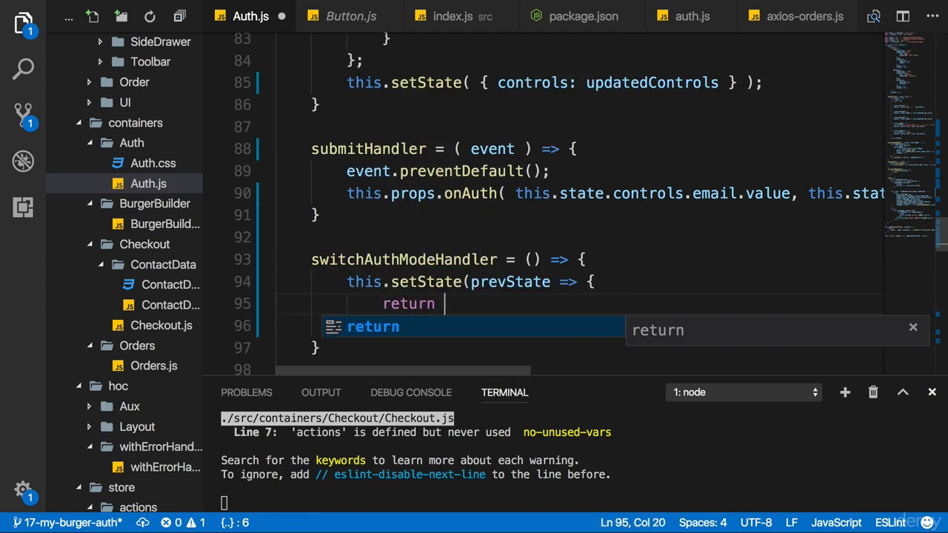
text({})
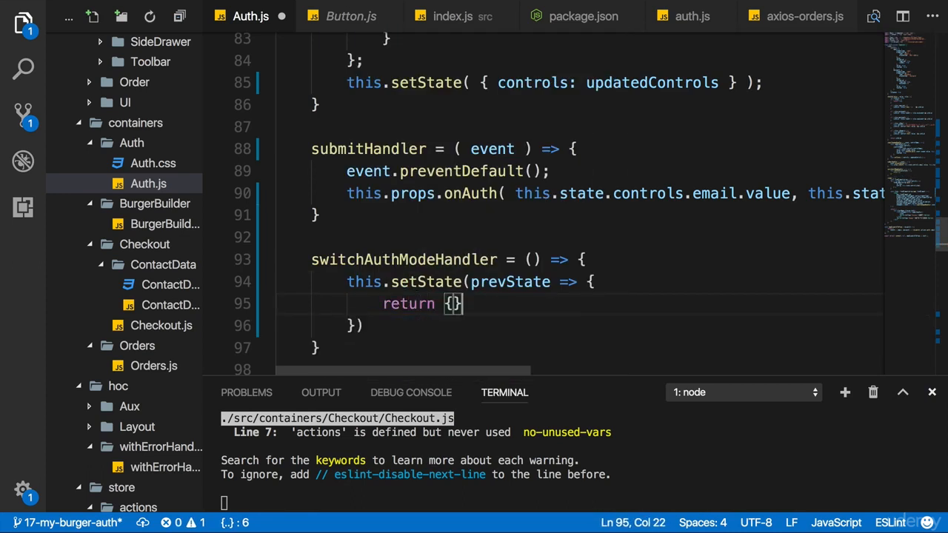
text(;)
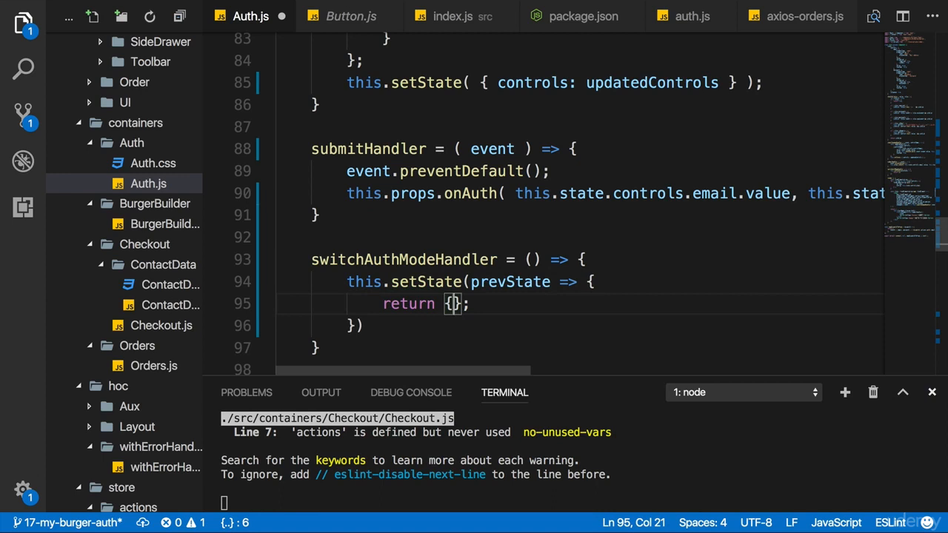
text(isSignup:)
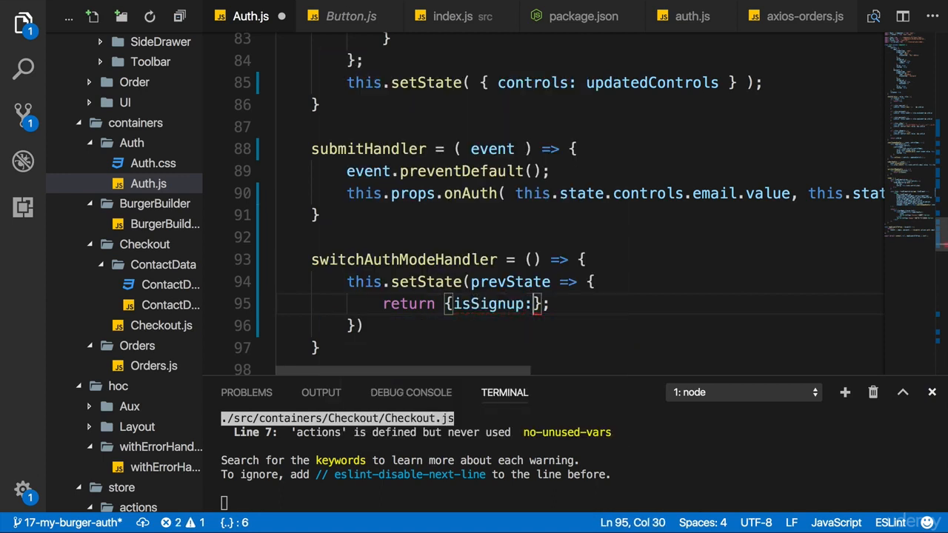
text(prevState.)
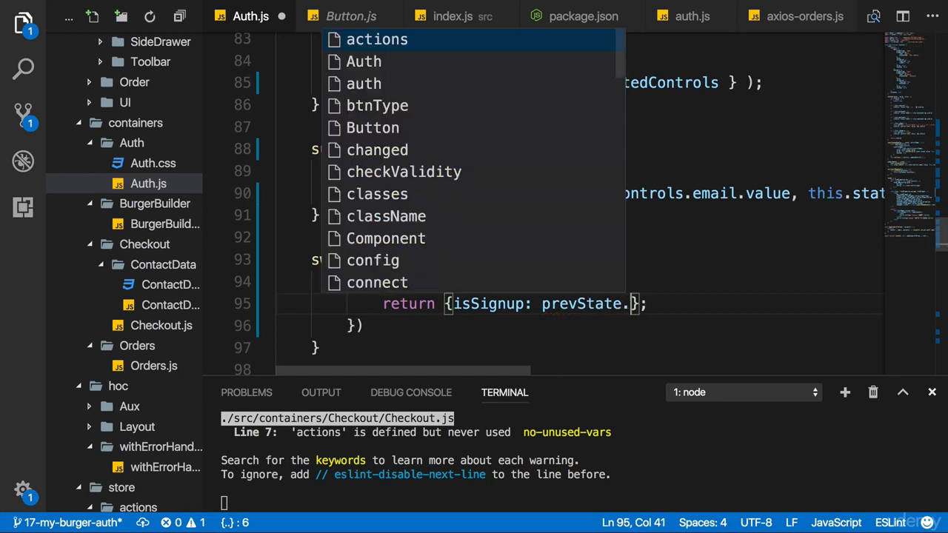
text(isSignup)
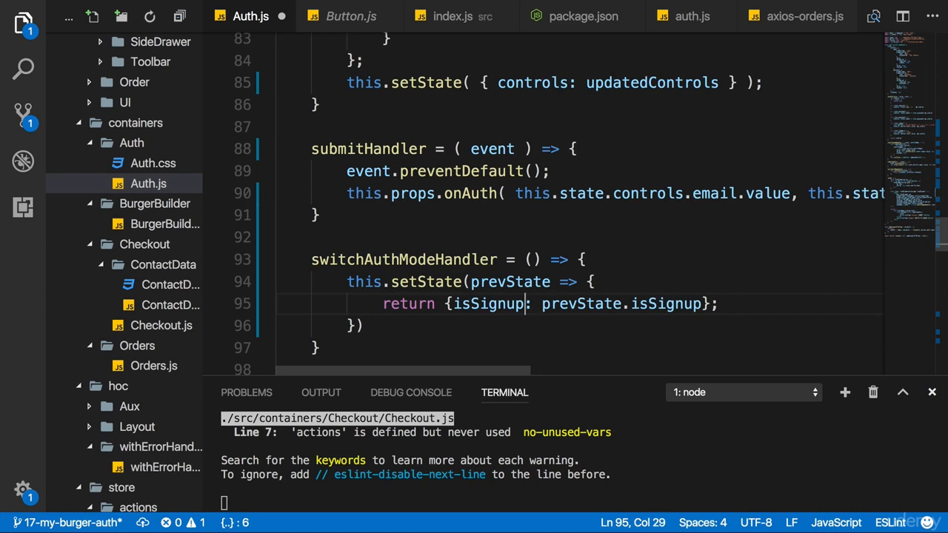
text(!)
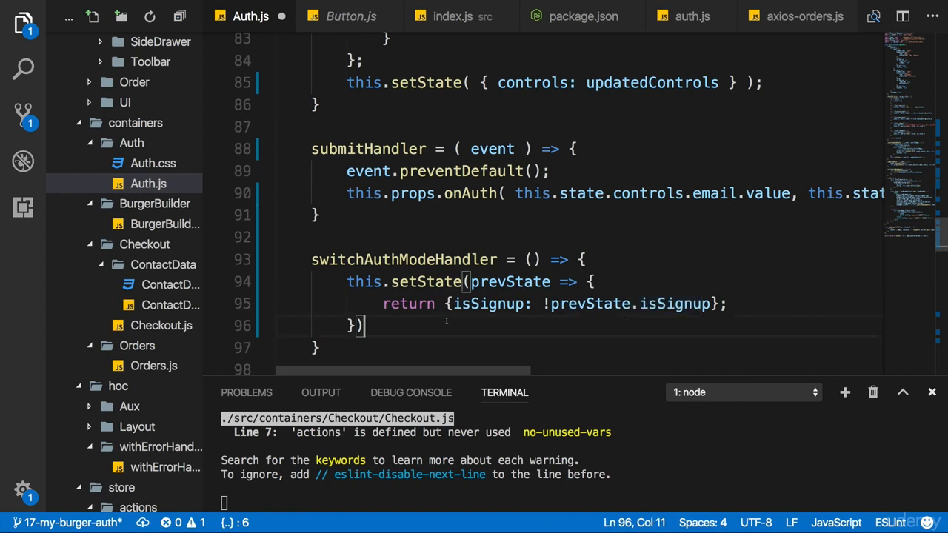
Make the button label {this.state.isSignup ? 'SIGNIN' : 'SIGNUP'} and begin a clicked= prop.
scroll(down, 3)
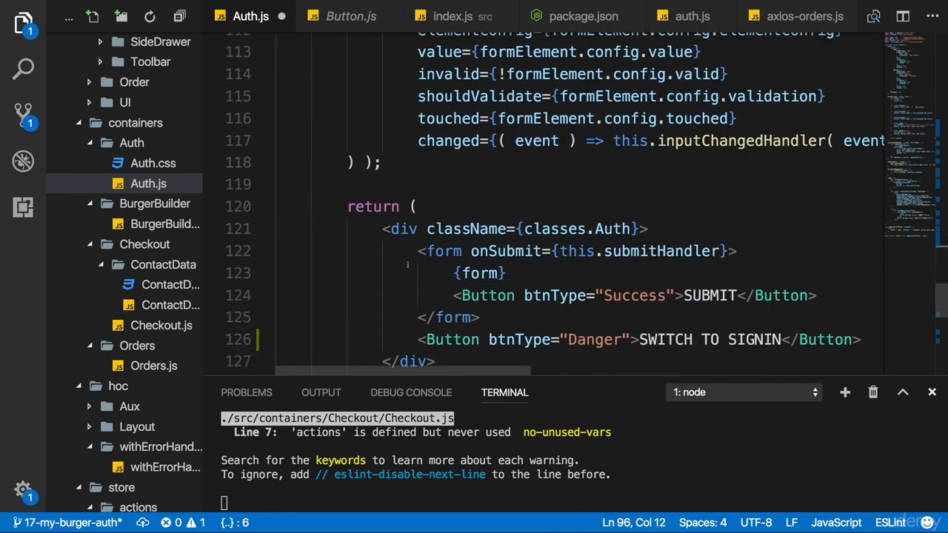
scroll(down, 3)
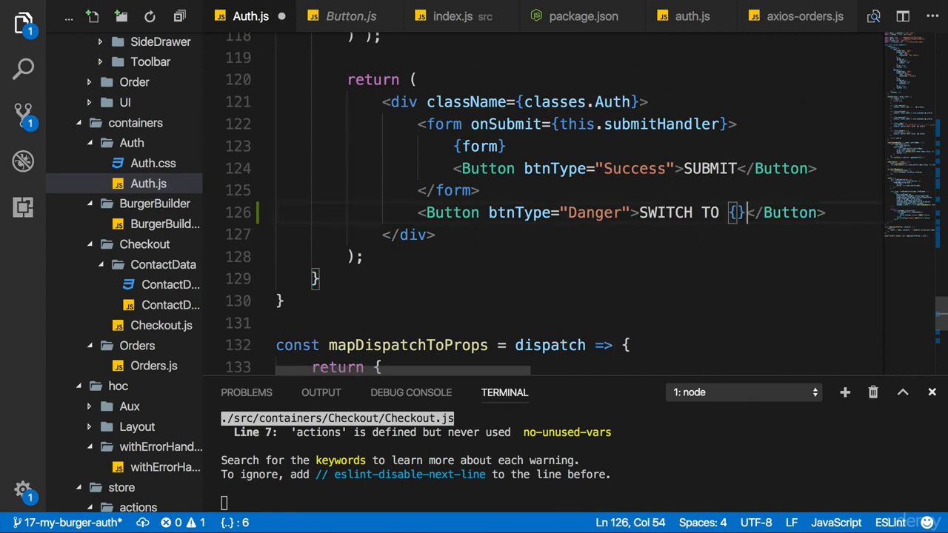
text(this.state.isSignup)
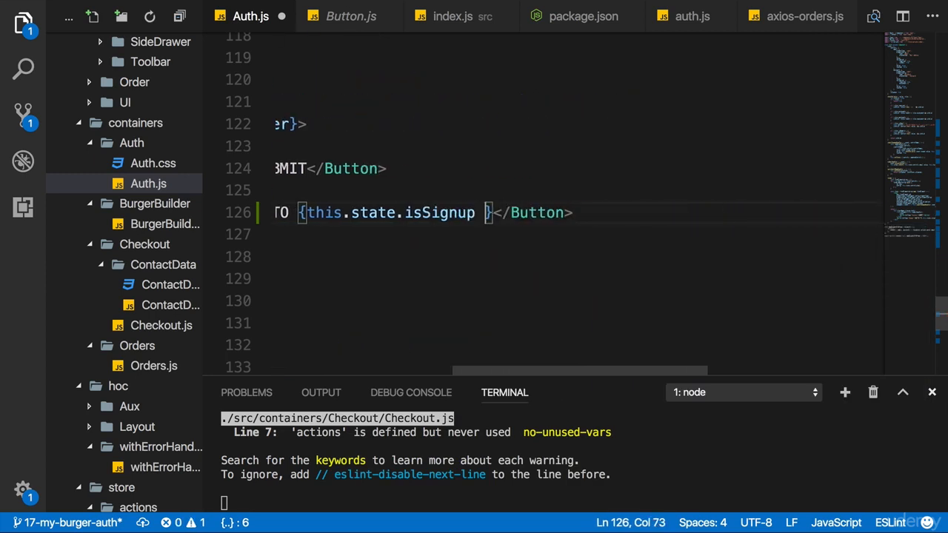
text(SIGNI')
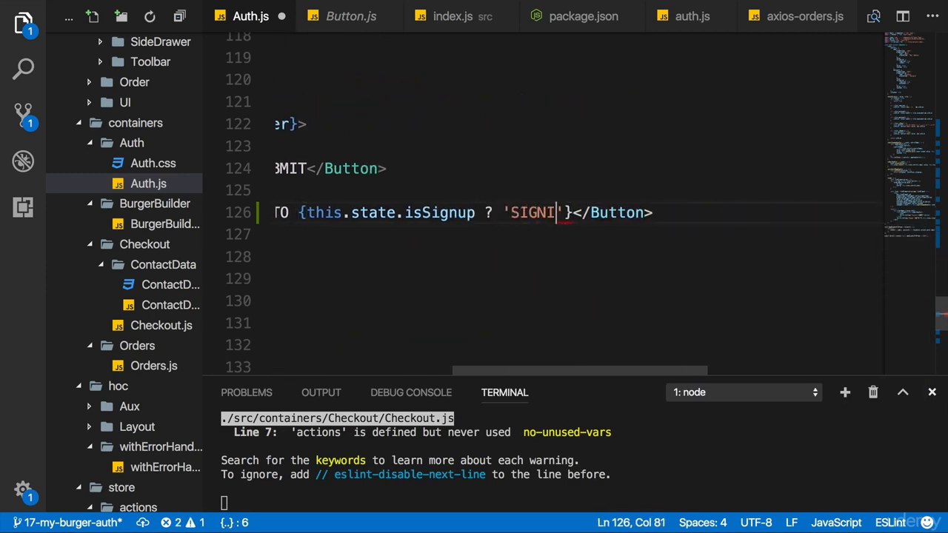
text(N)
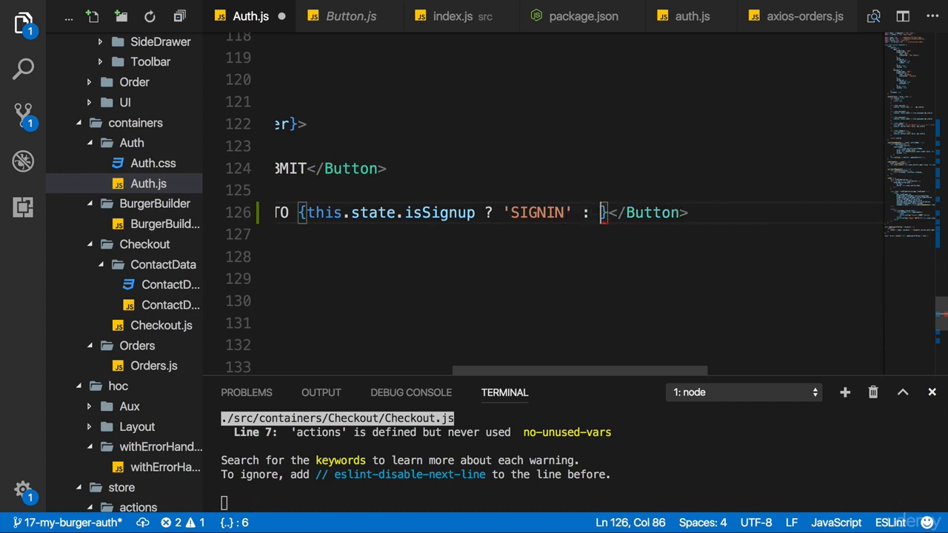
text('SIGNUP')
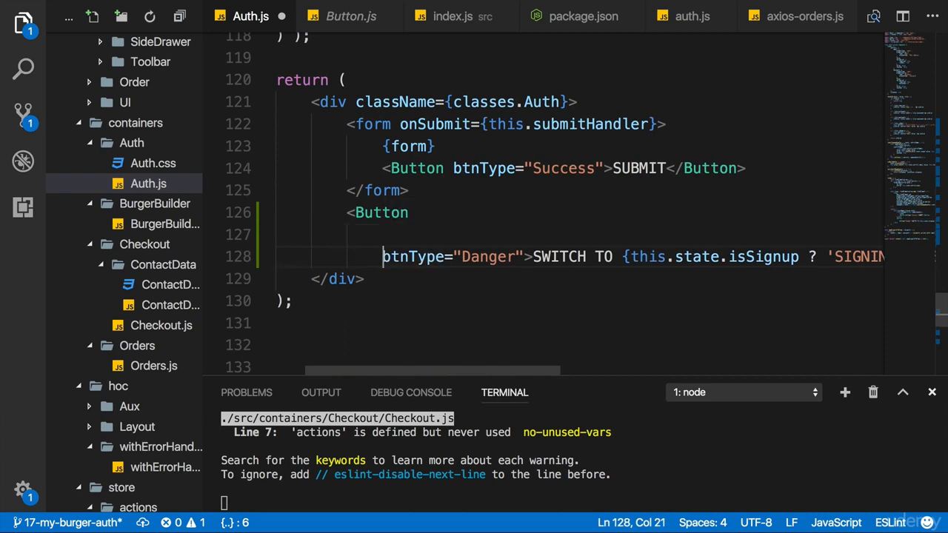
text(clicked=)
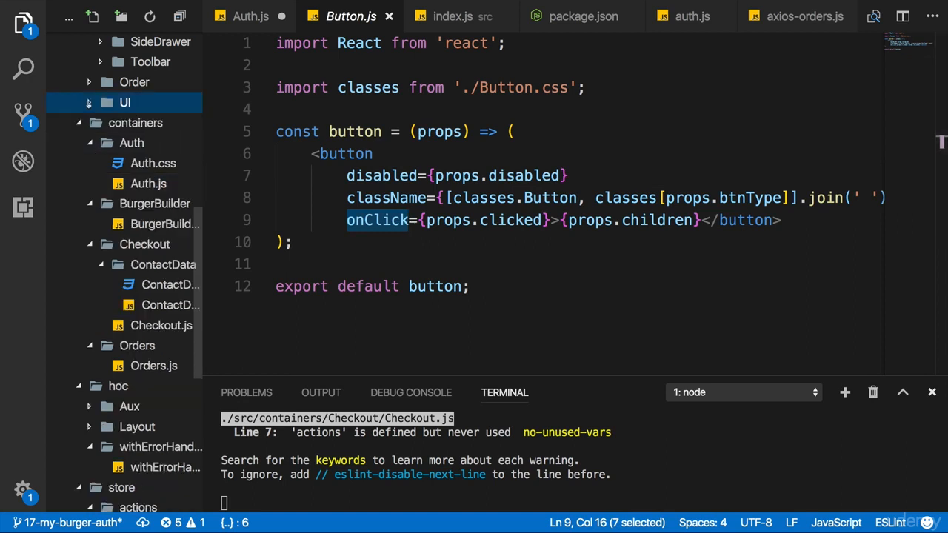
Set clicked={this.switchAuthModeHandler} on the switch Button in Auth.js.
click(250, 15)
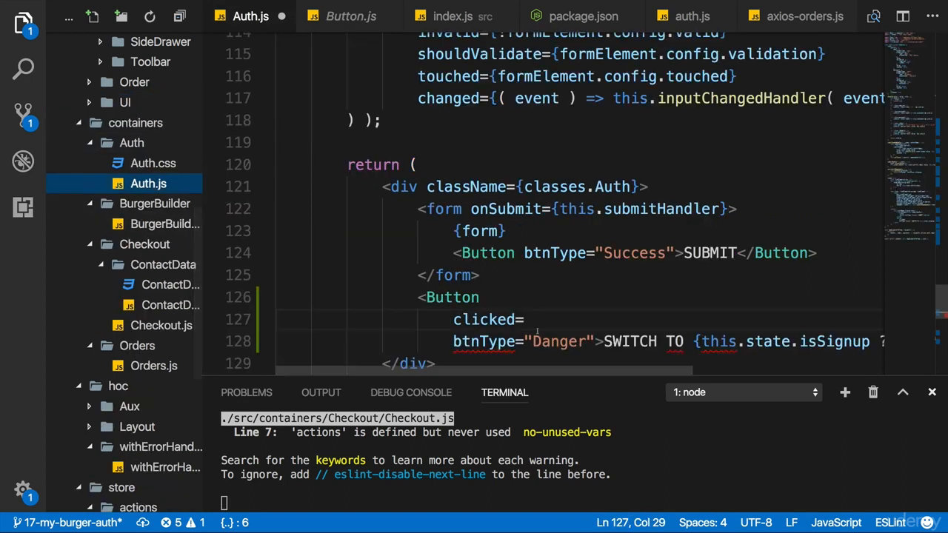
text(th)
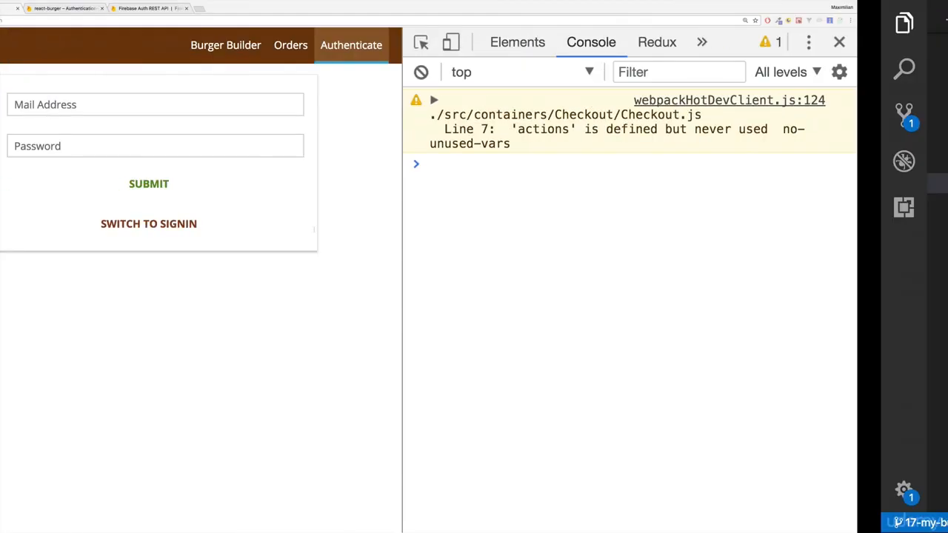
Try the SWITCH TO SIGNIN button on the Authenticate page in Chrome.
click(148, 224)
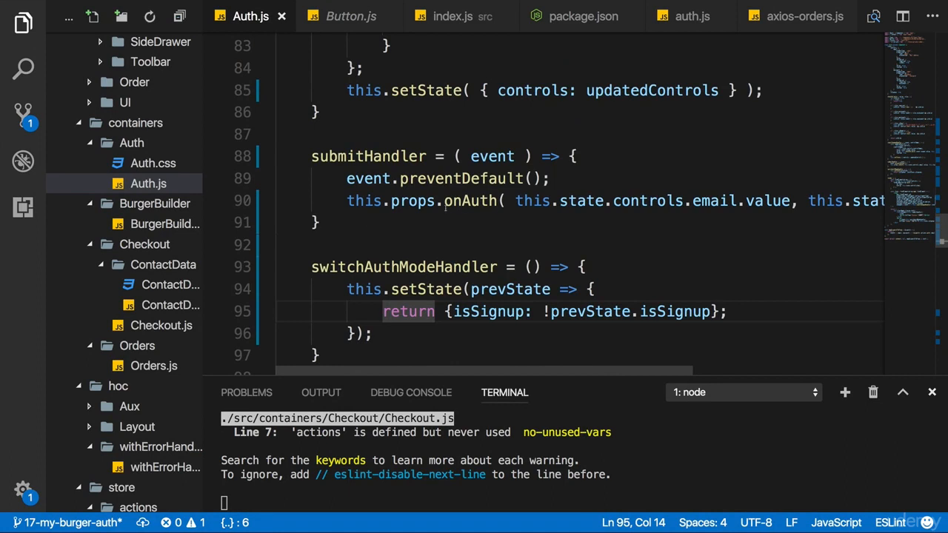
Inspect the onAuth call in submitHandler and switch to store/actions/auth.js.
double_click(471, 201)
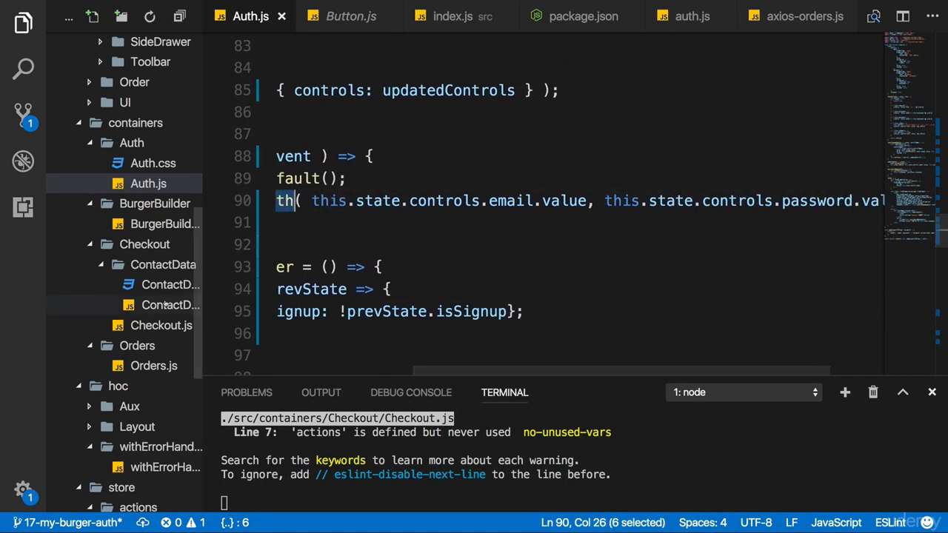
click(149, 373)
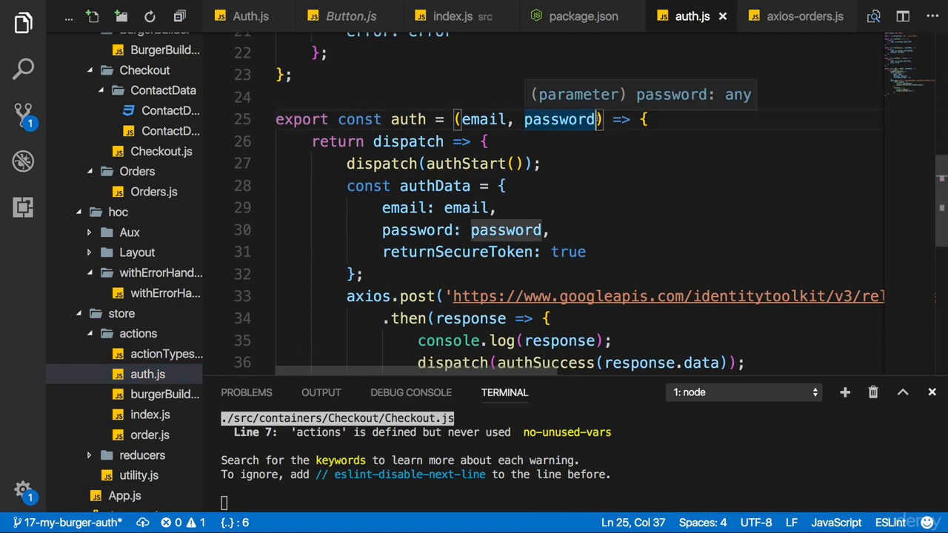
Add an isSignup parameter to auth and declare let url holding the signup endpoint.
text(,)
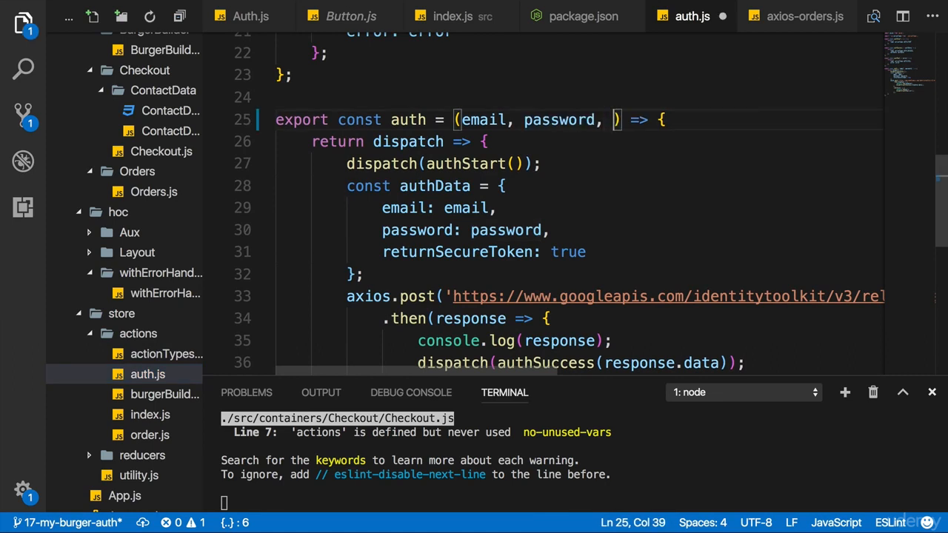
text(method)
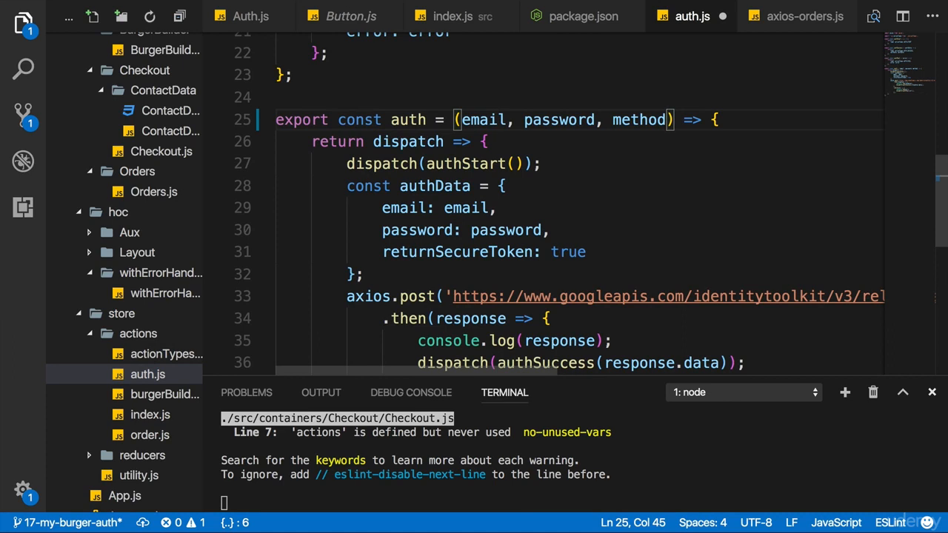
click(352, 274)
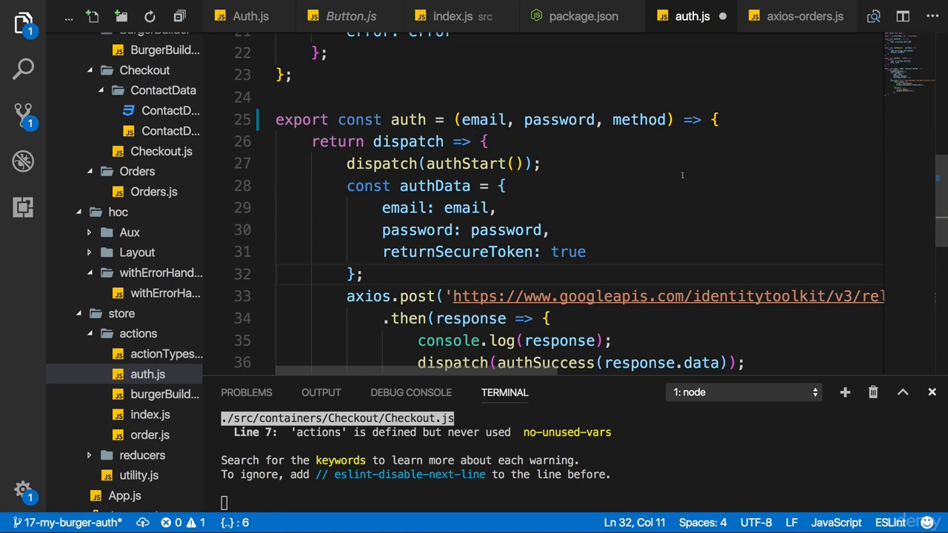
key(Enter)
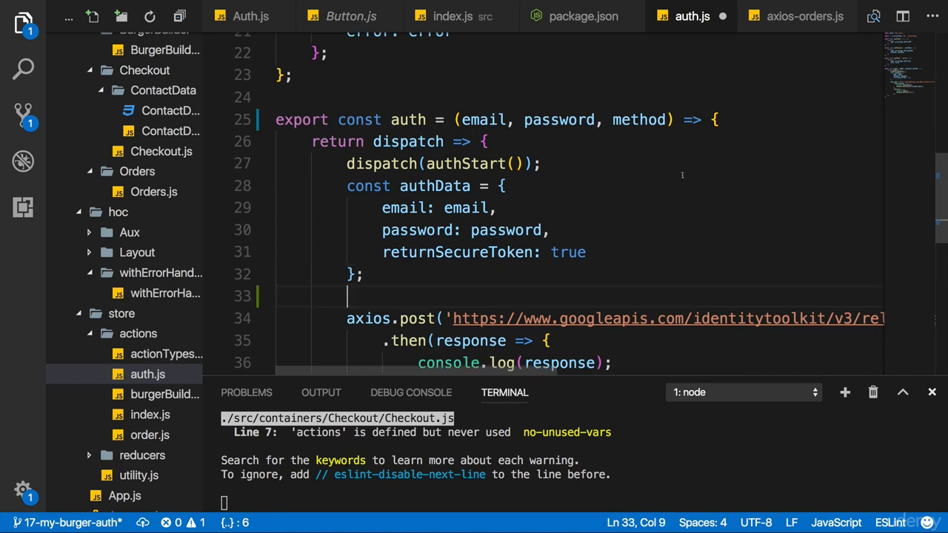
text(let u)
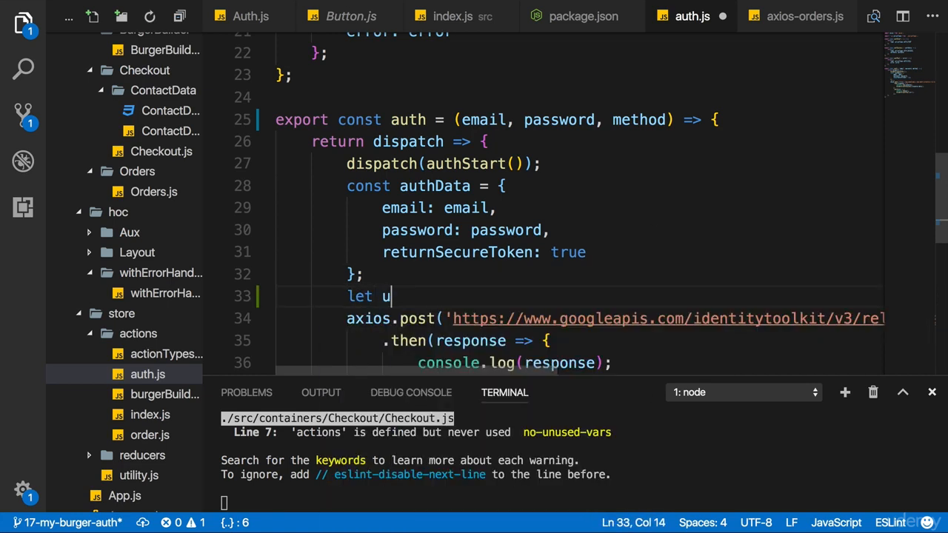
text(rl = 'https://www.googleapis.com/identitytoolkit/v3/relyingpa)
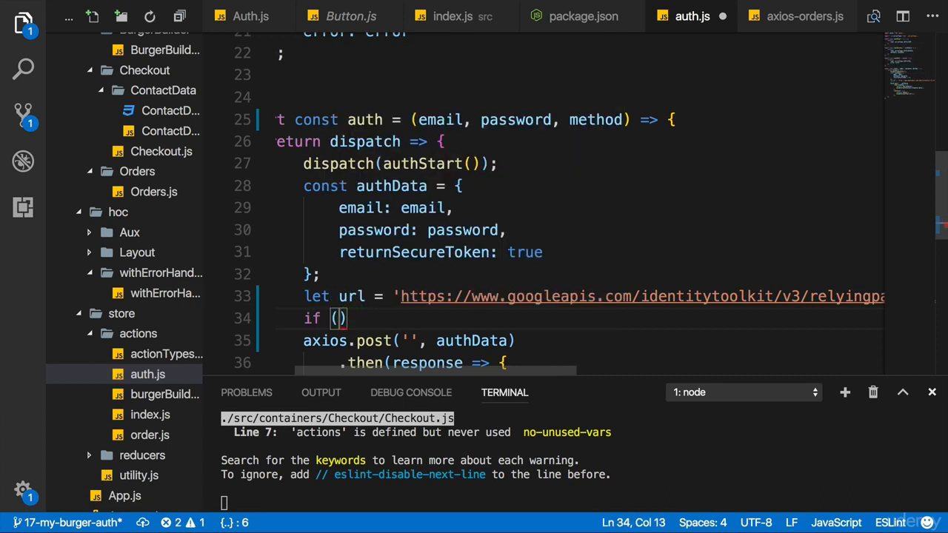
Start an if (!isSignup) block that reassigns url.
text(method)
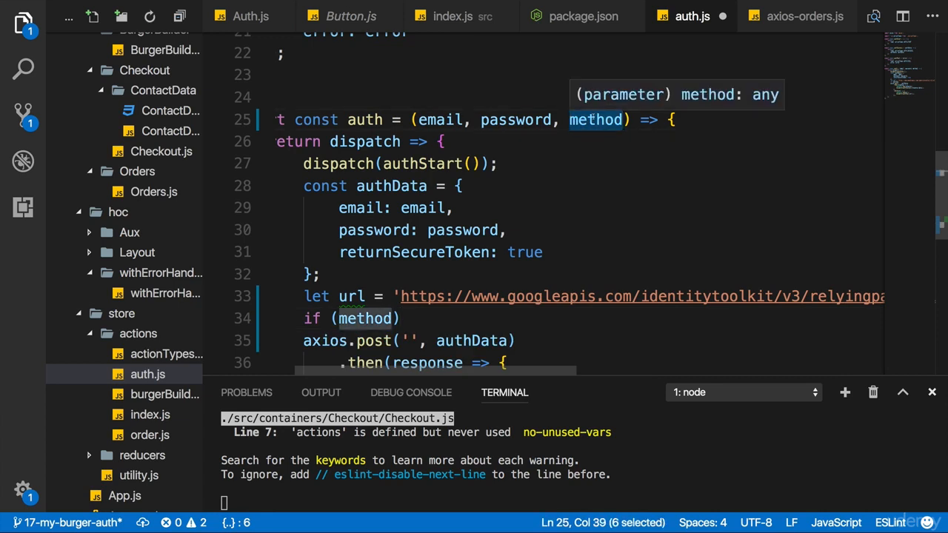
text(isSignup)
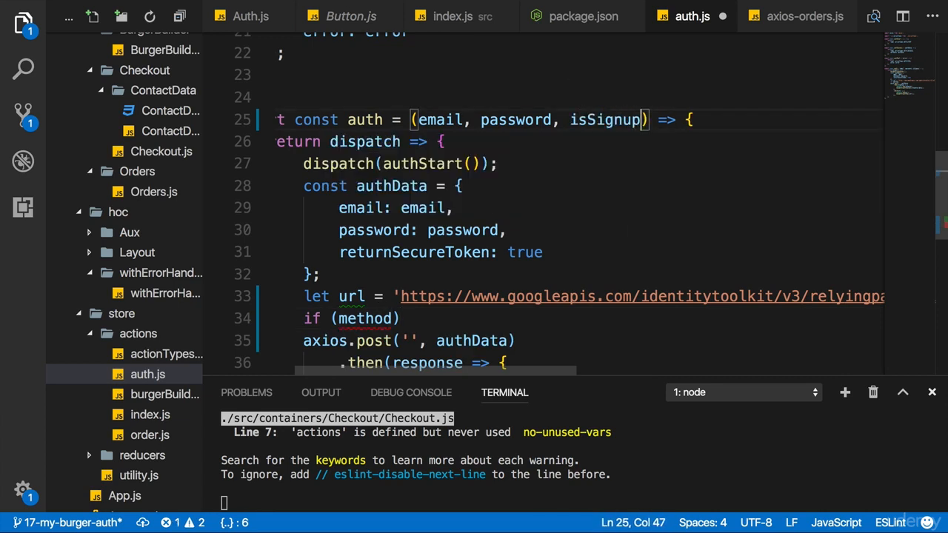
text(isSignup) {)
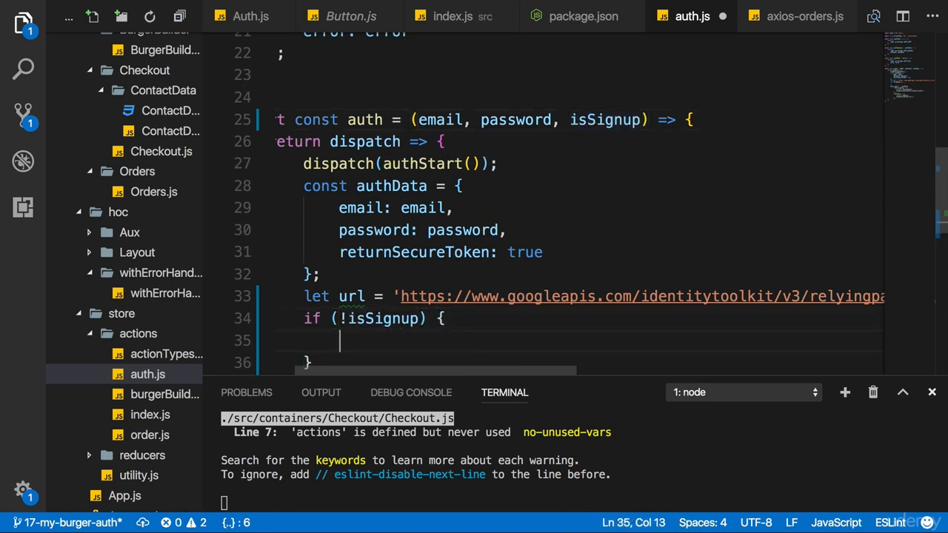
text(url =)
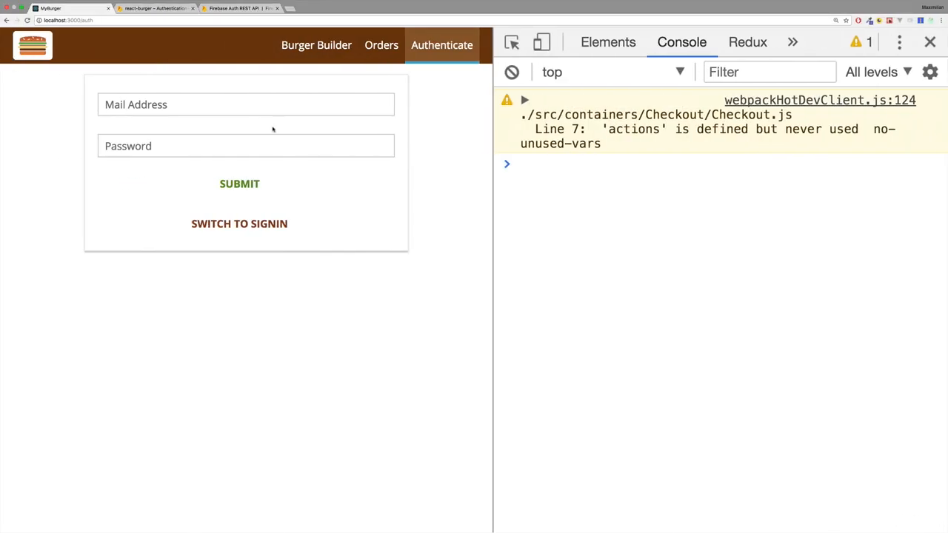
Copy the verifyPassword endpoint from the Firebase 'Sign in with email/password' docs.
click(234, 9)
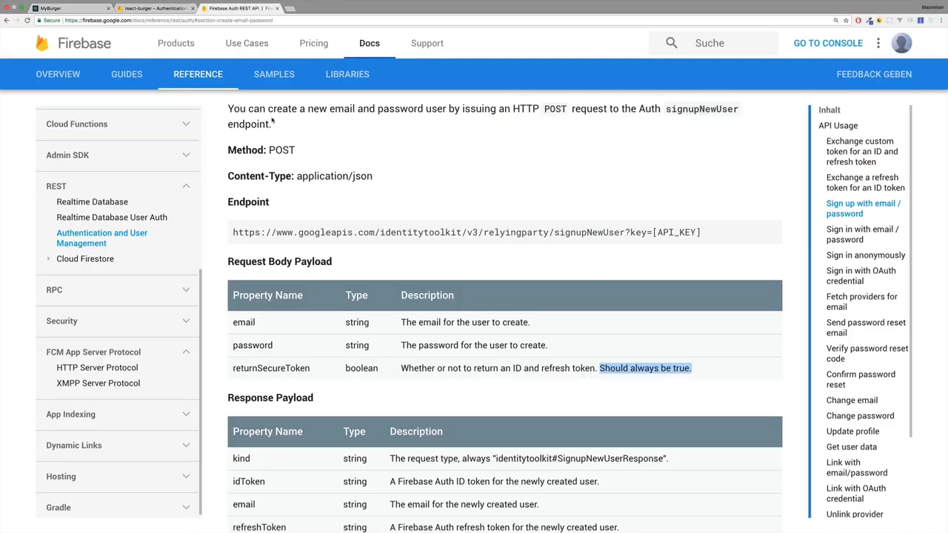
click(863, 234)
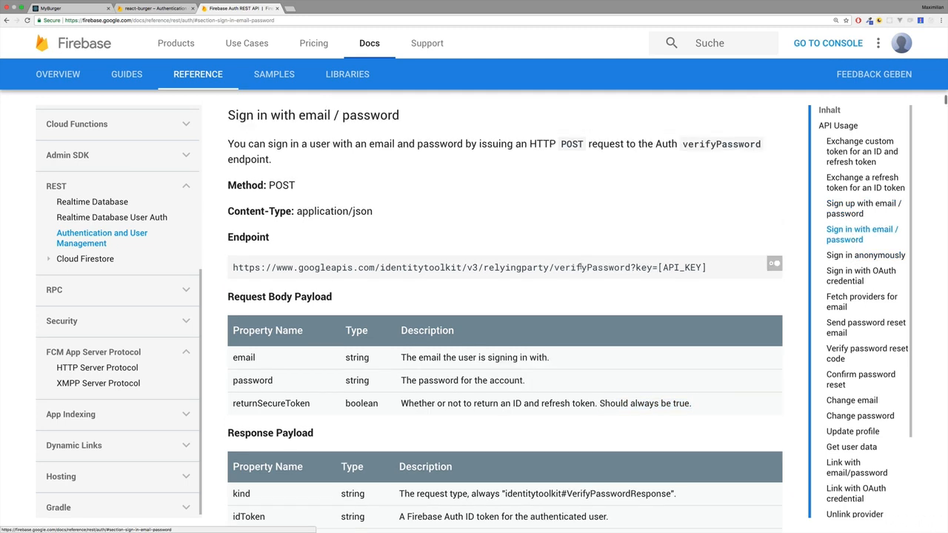
drag(232, 266, 332, 266)
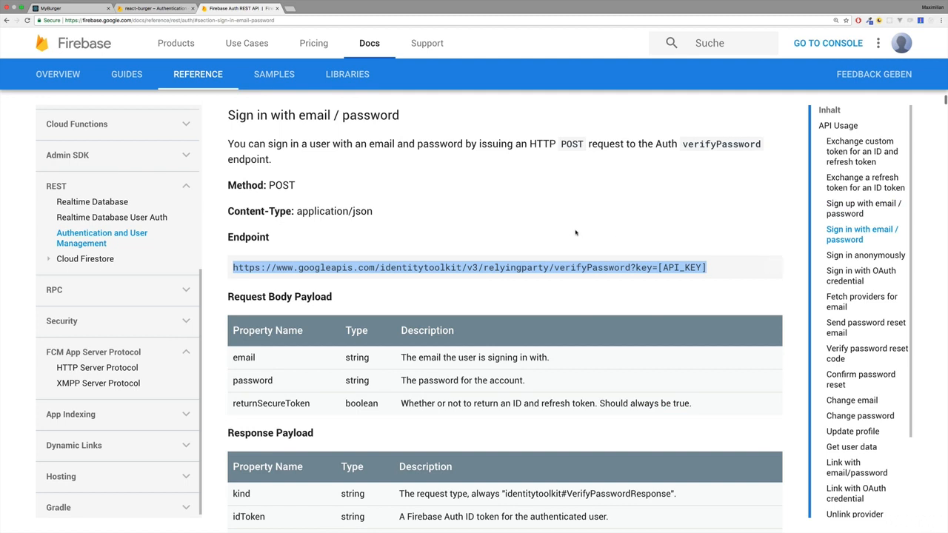
double_click(591, 266)
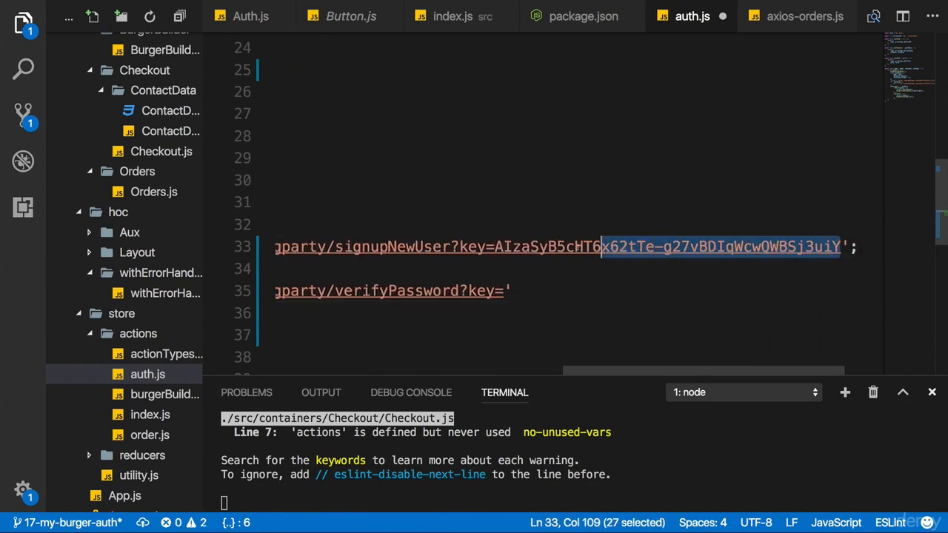
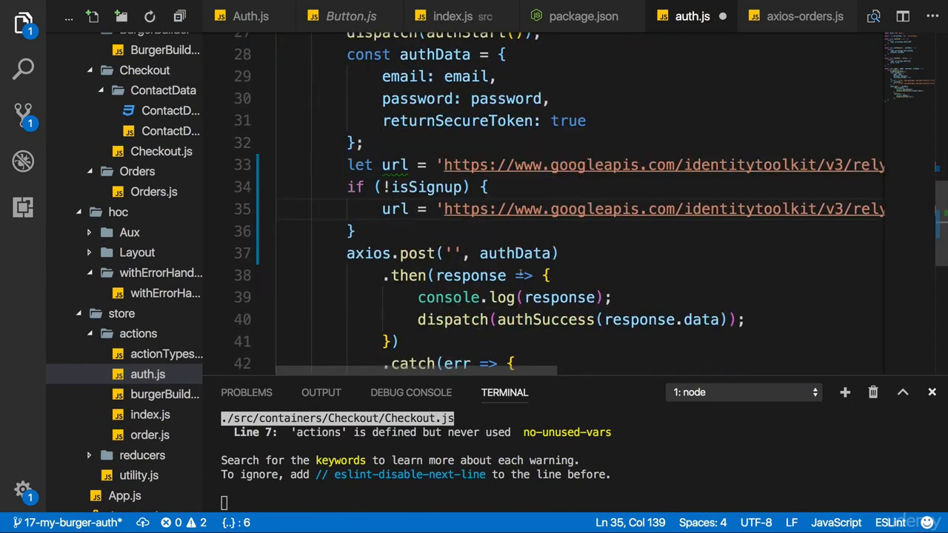
Append the API key to the verifyPassword url and pass url to axios.post instead of ''.
double_click(452, 253)
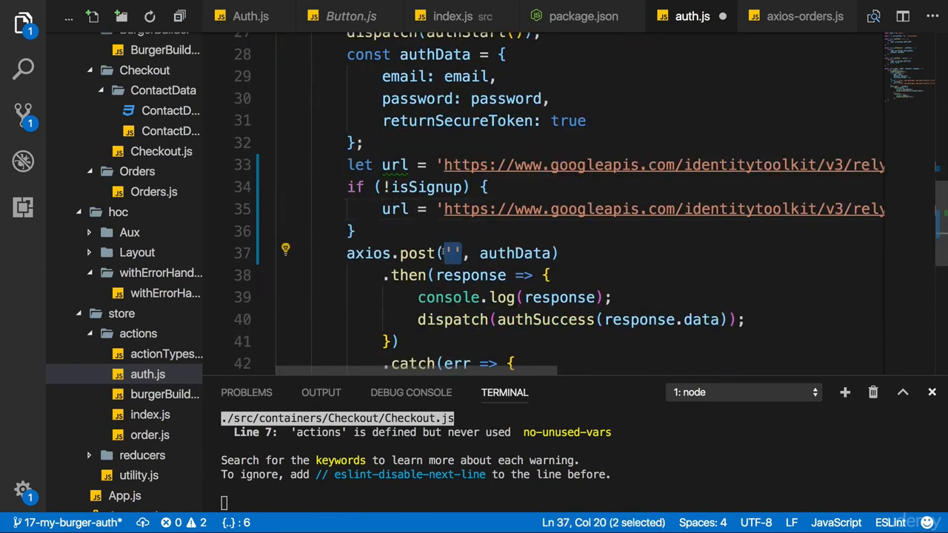
text(url)
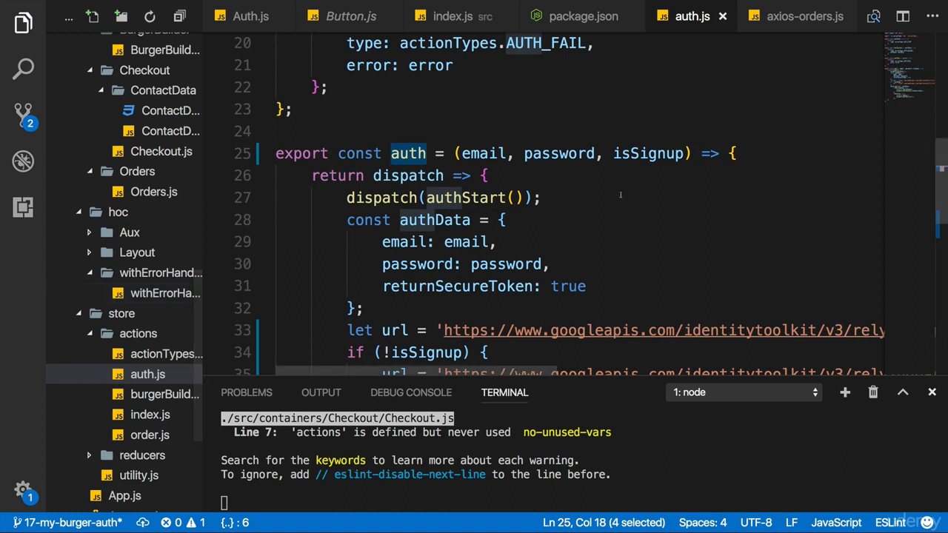
Review auth's isSignup signature and return to containers/Auth/Auth.js.
double_click(649, 152)
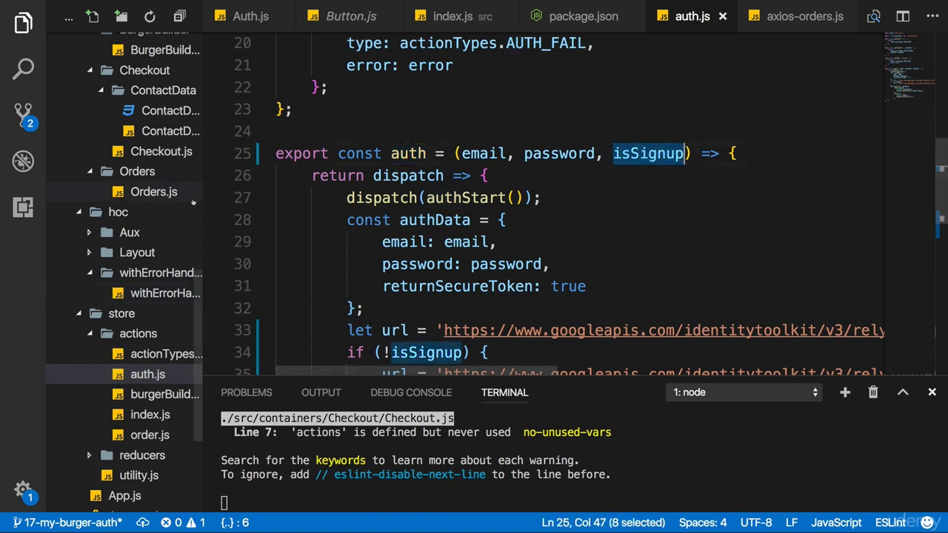
click(250, 17)
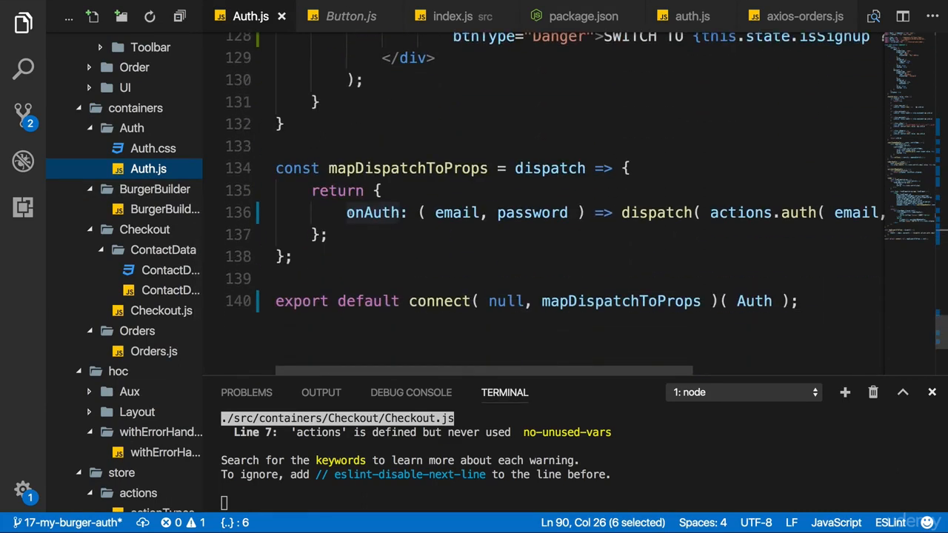
Add isSignup as onAuth's third parameter and forward it into the actions.auth call.
click(568, 213)
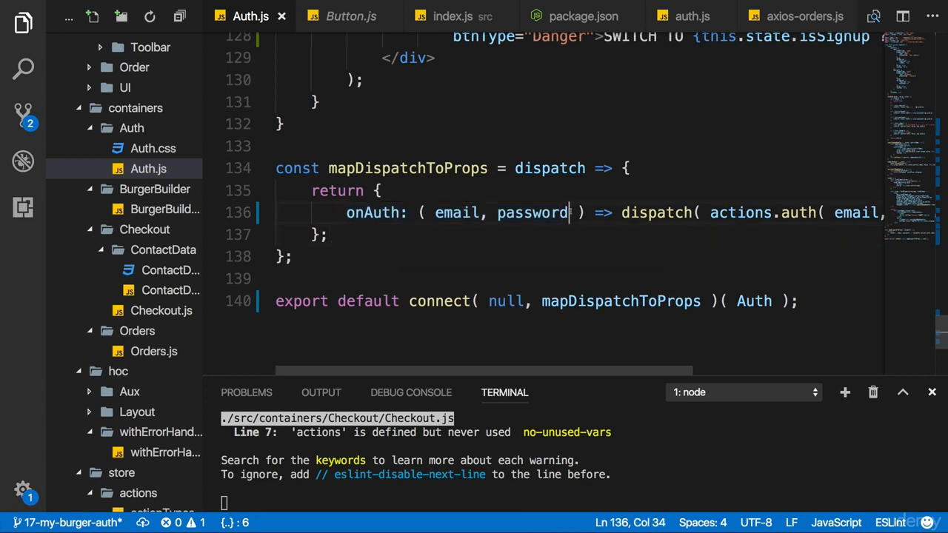
text(,)
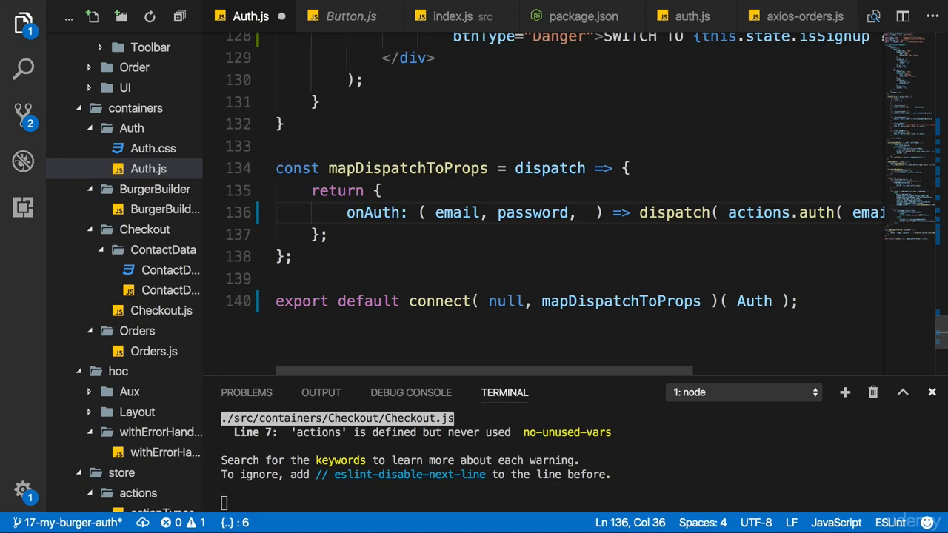
text(isSignup)
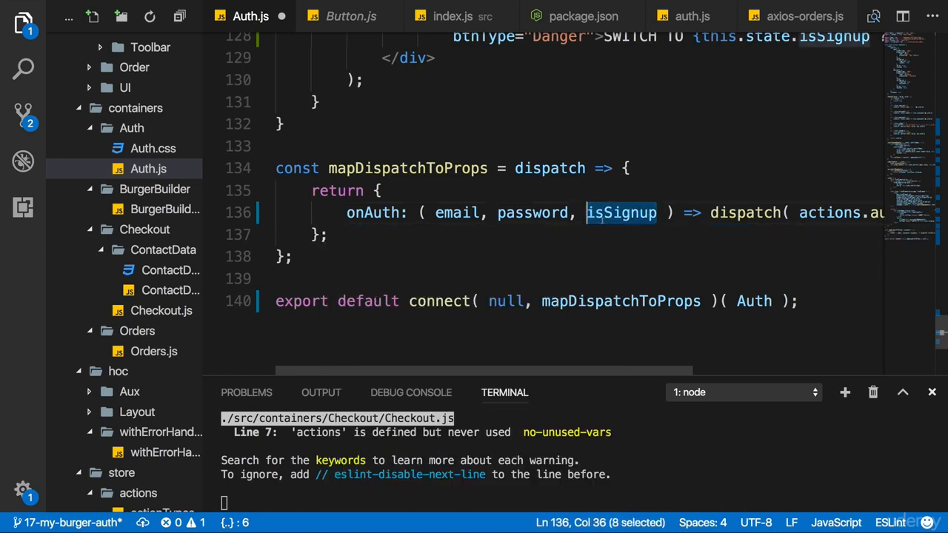
scroll(right, 3)
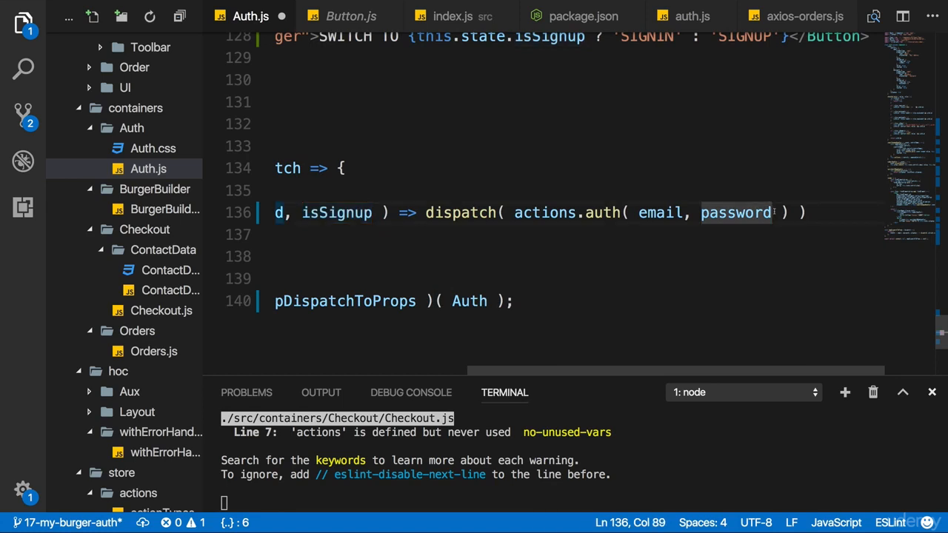
text(, isSignup)
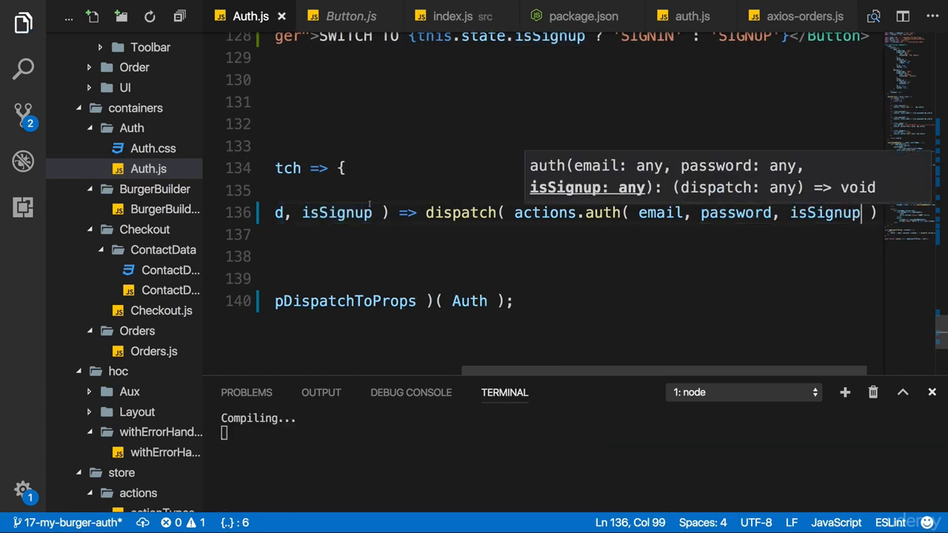
Pass this.state.isSignup to onAuth in the submit handler.
double_click(579, 213)
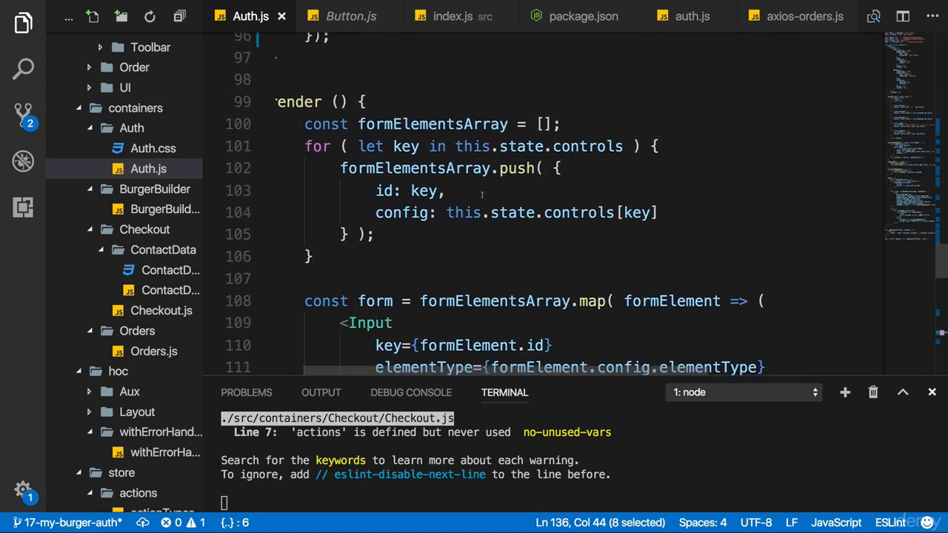
scroll(up, 3)
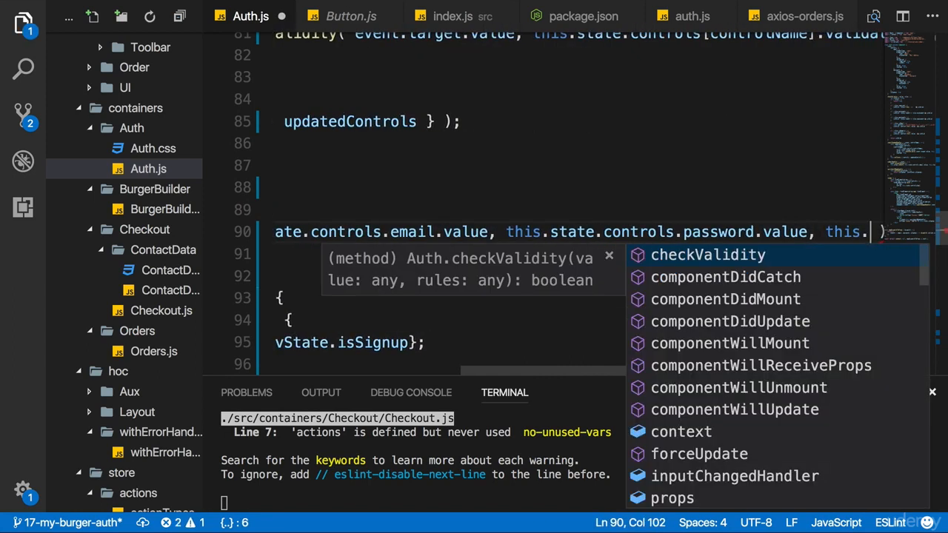
text(state.)
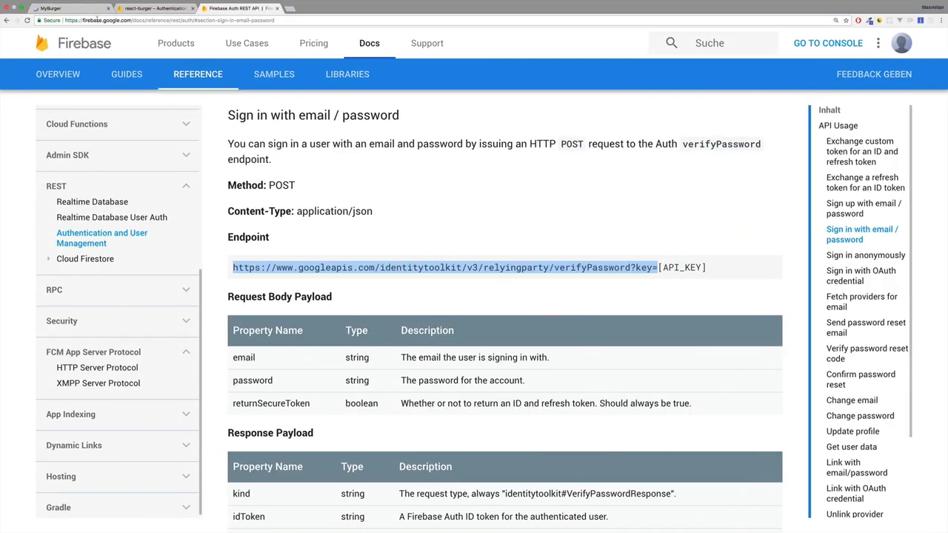
text(test@test.com)
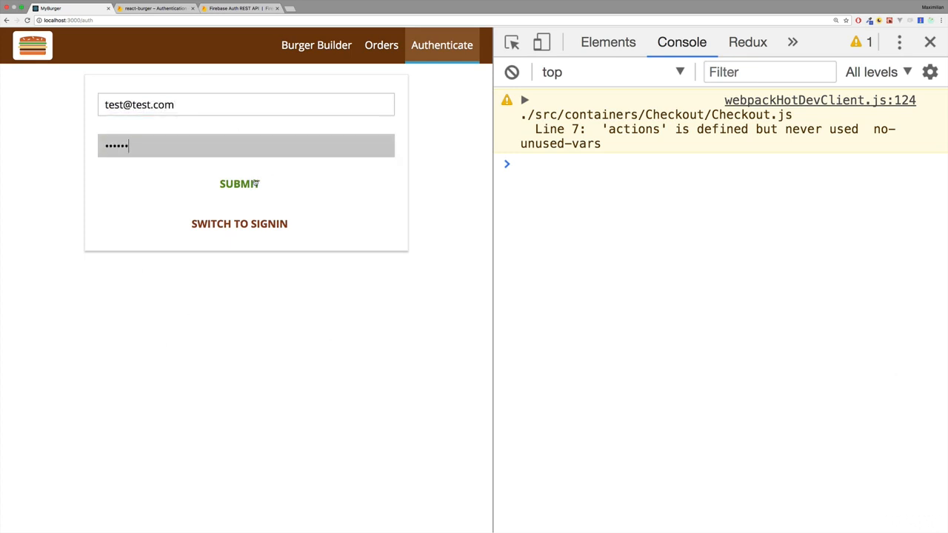
click(240, 184)
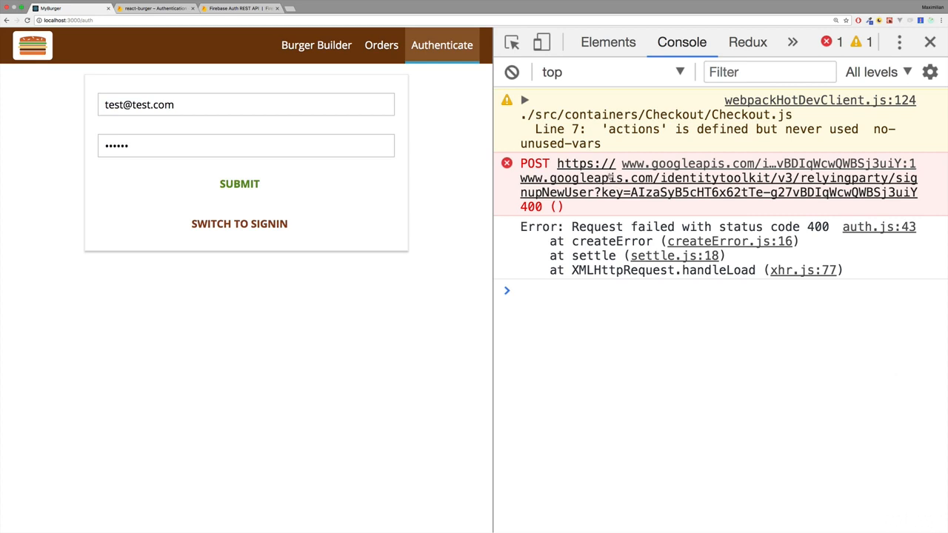
click(746, 42)
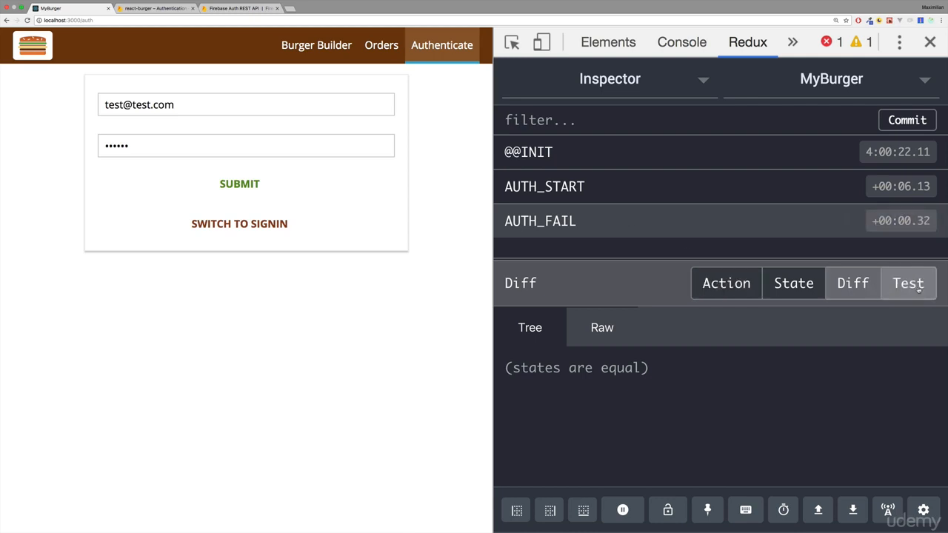
Expand AUTH_FAIL's error > response > data to read the EMAIL_EXISTS message.
click(726, 283)
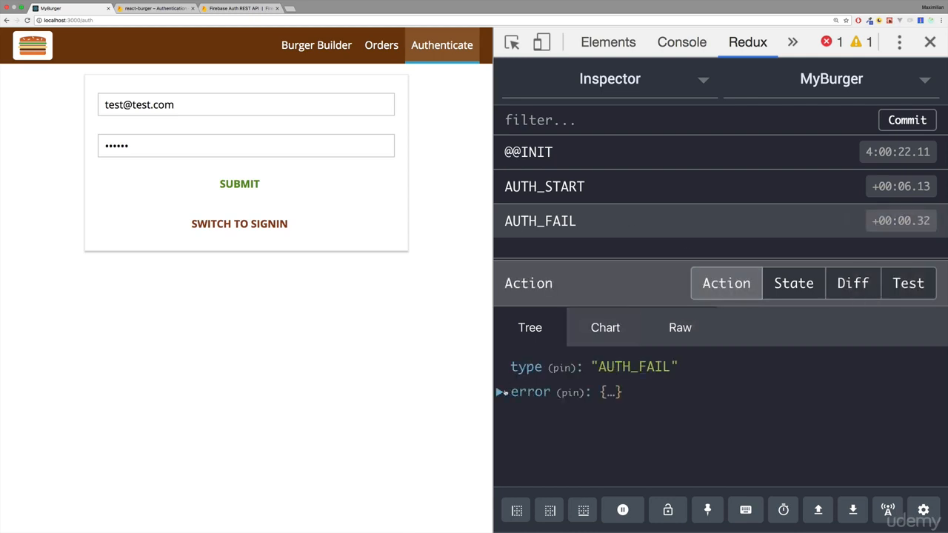
click(501, 391)
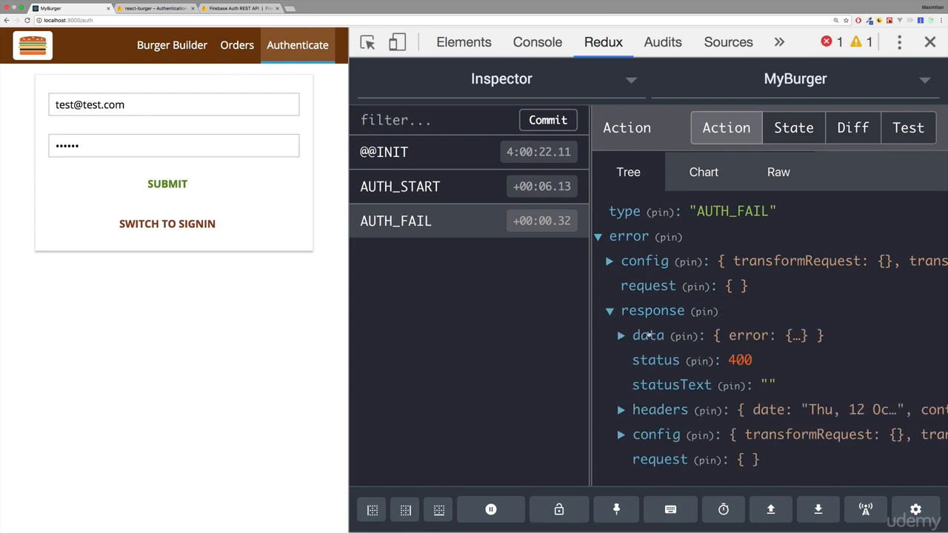
click(622, 335)
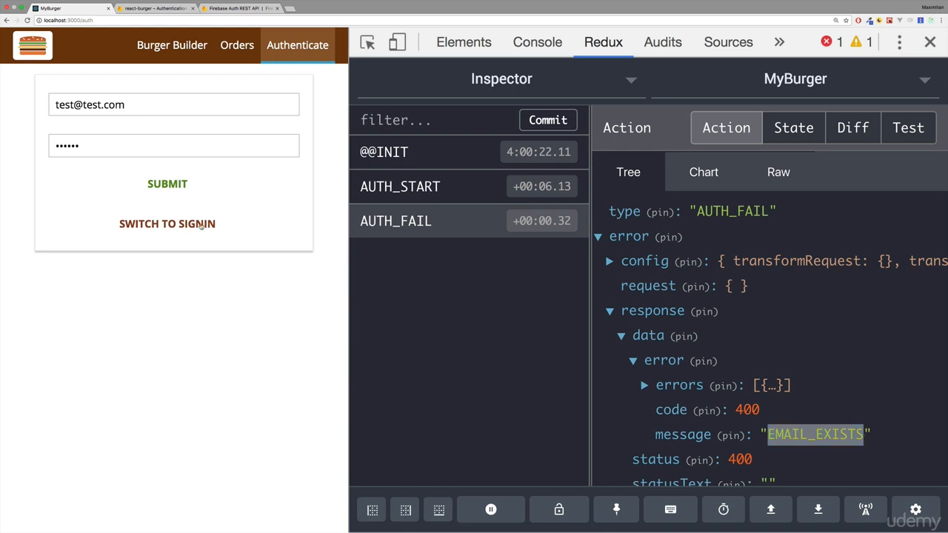
Switch to sign-in, resubmit, inspect AUTH_SUCCESS with authData, then check status 200 in Console.
click(167, 184)
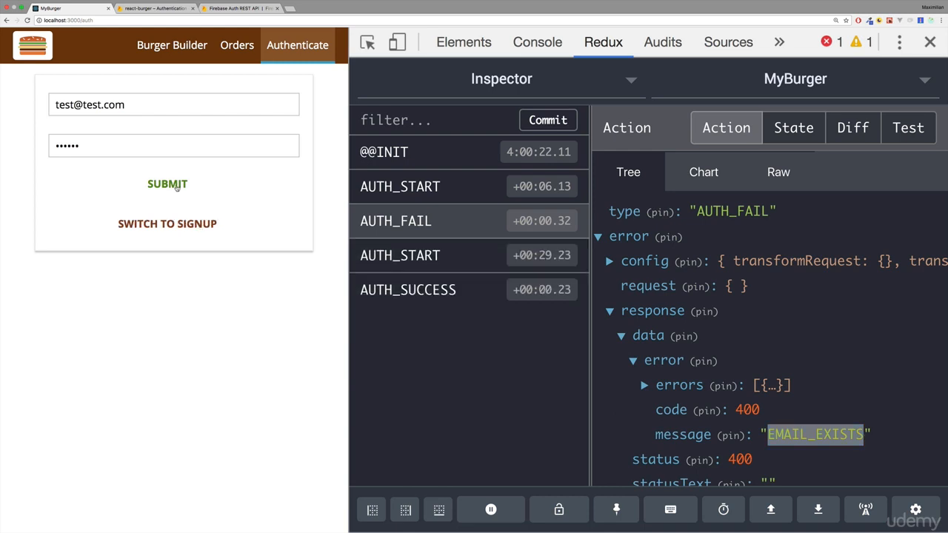
click(407, 289)
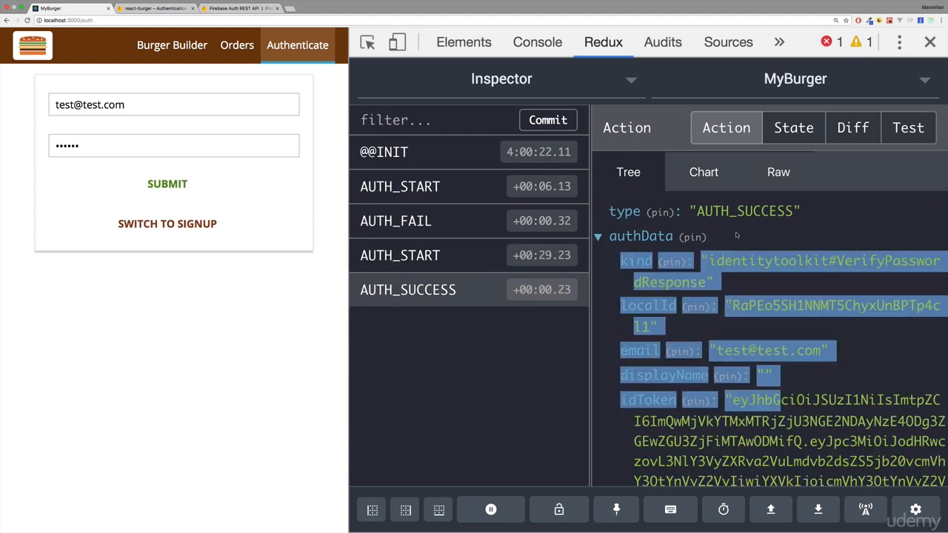
click(598, 236)
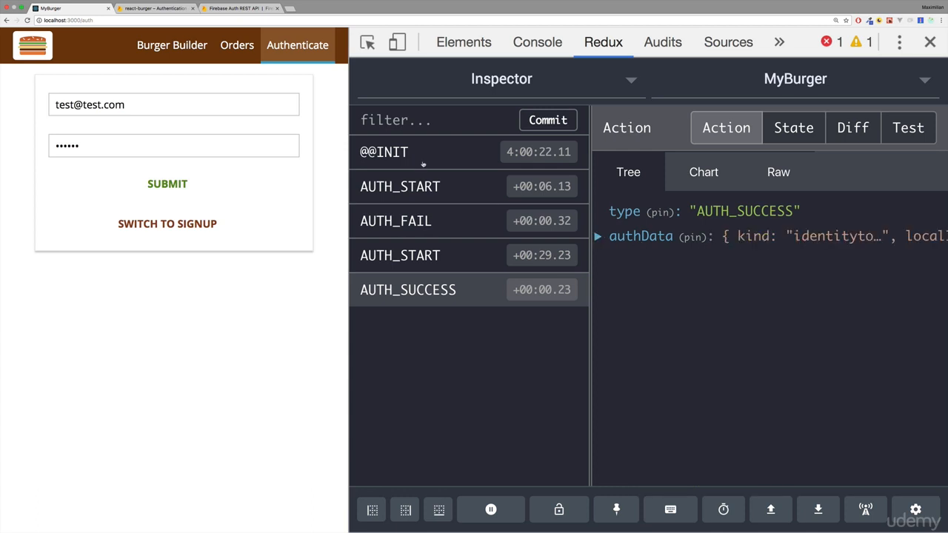
click(536, 41)
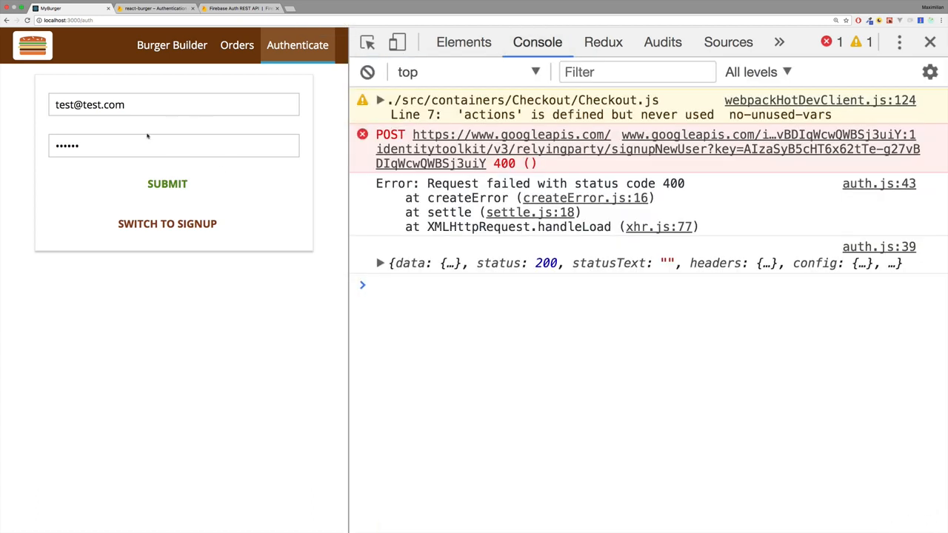